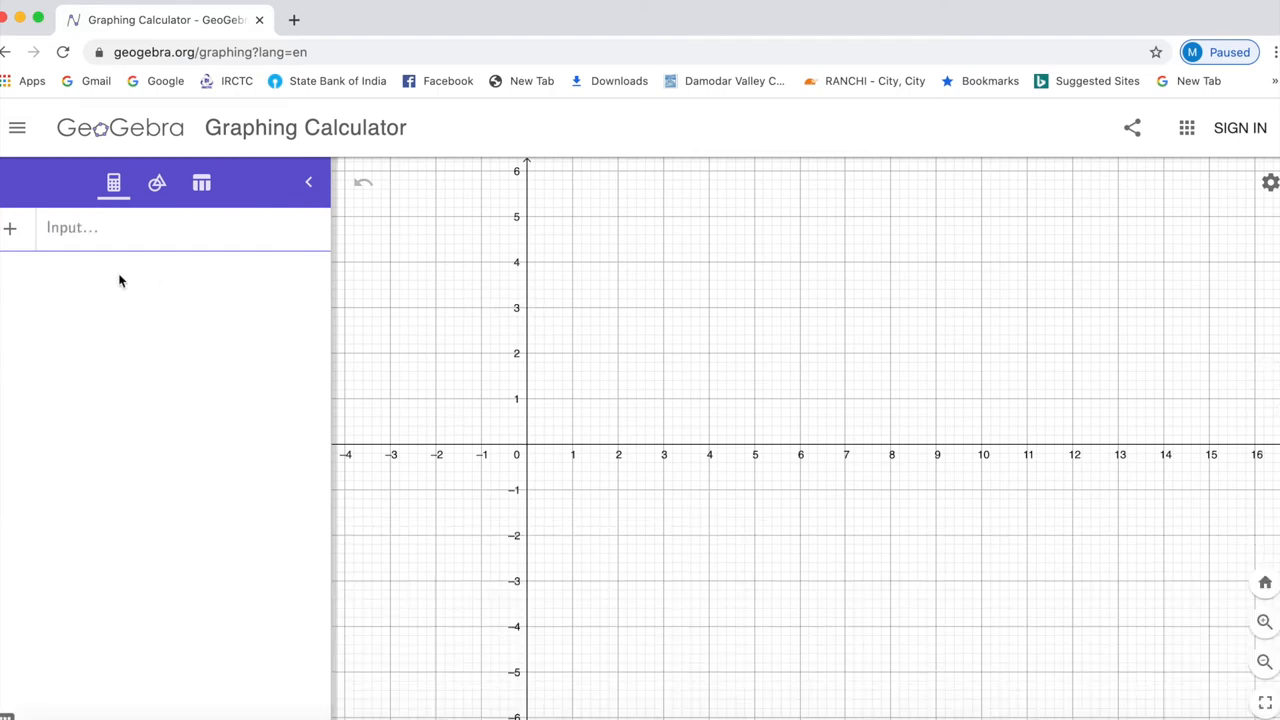
Step: Place points A near (0, 3.2), B at (-4, 0) and C at (1, 4)
left_click(157, 182)
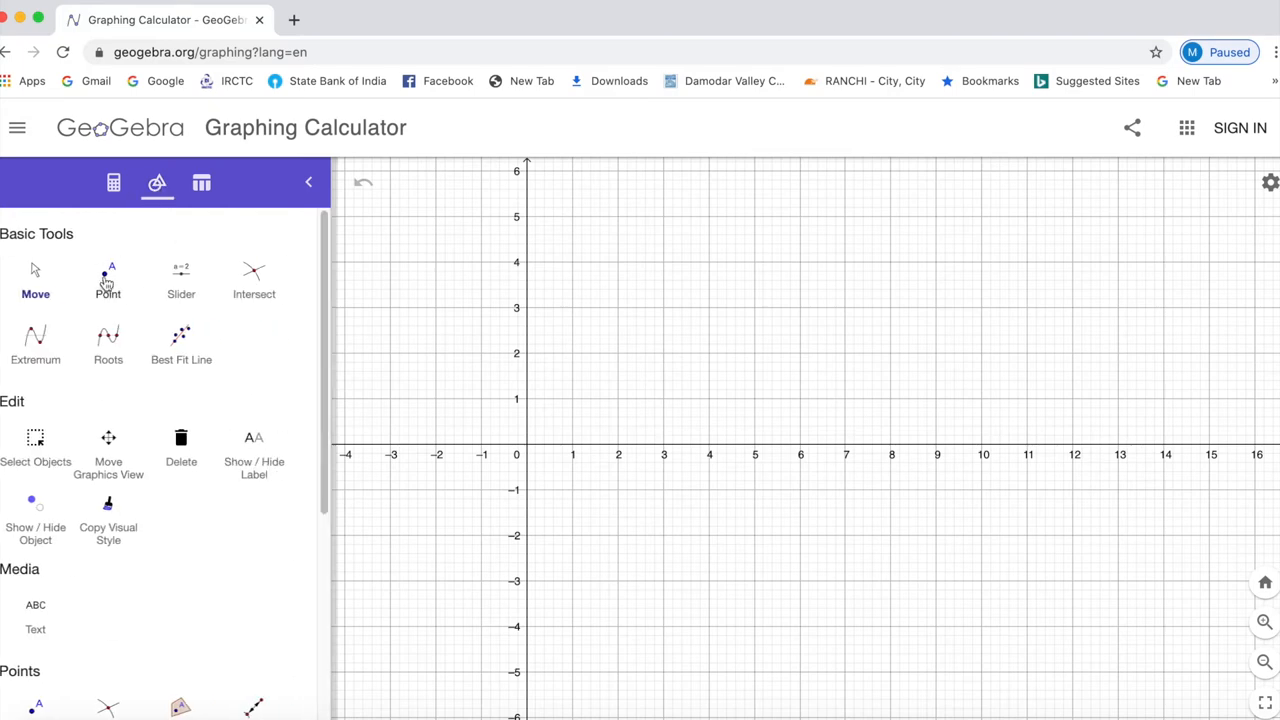
left_click(108, 280)
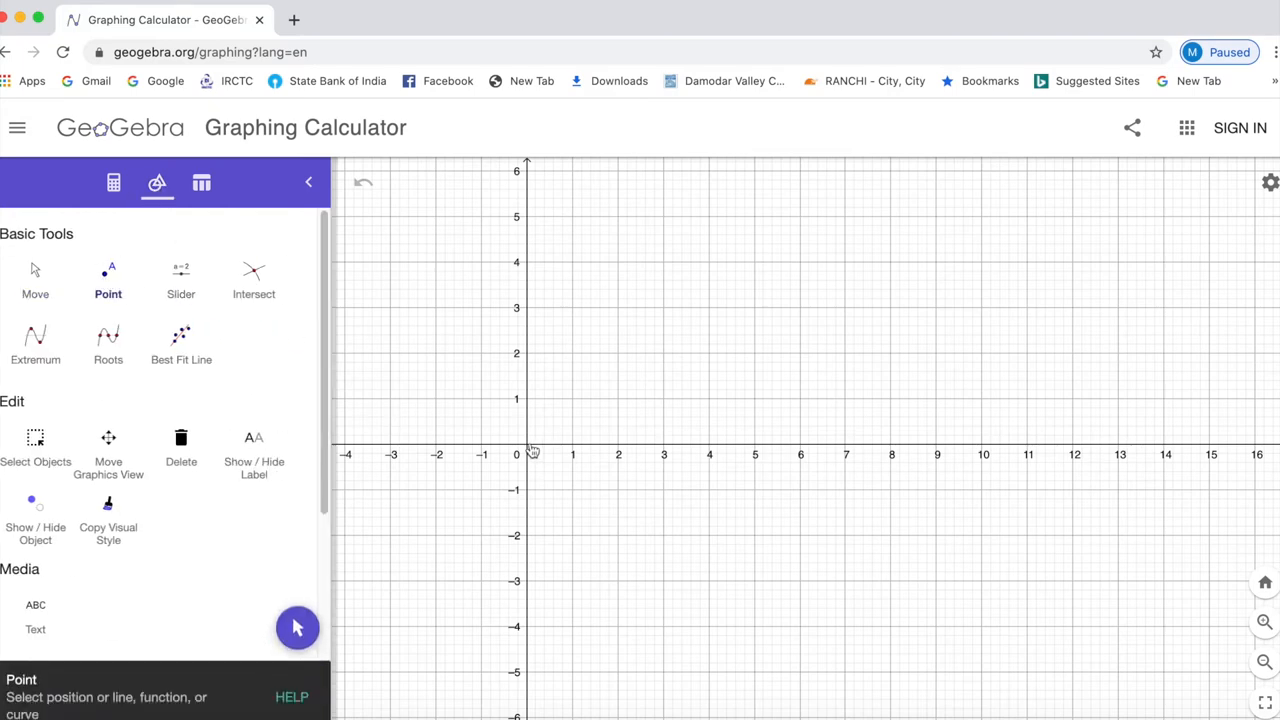
mouse_move(528, 307)
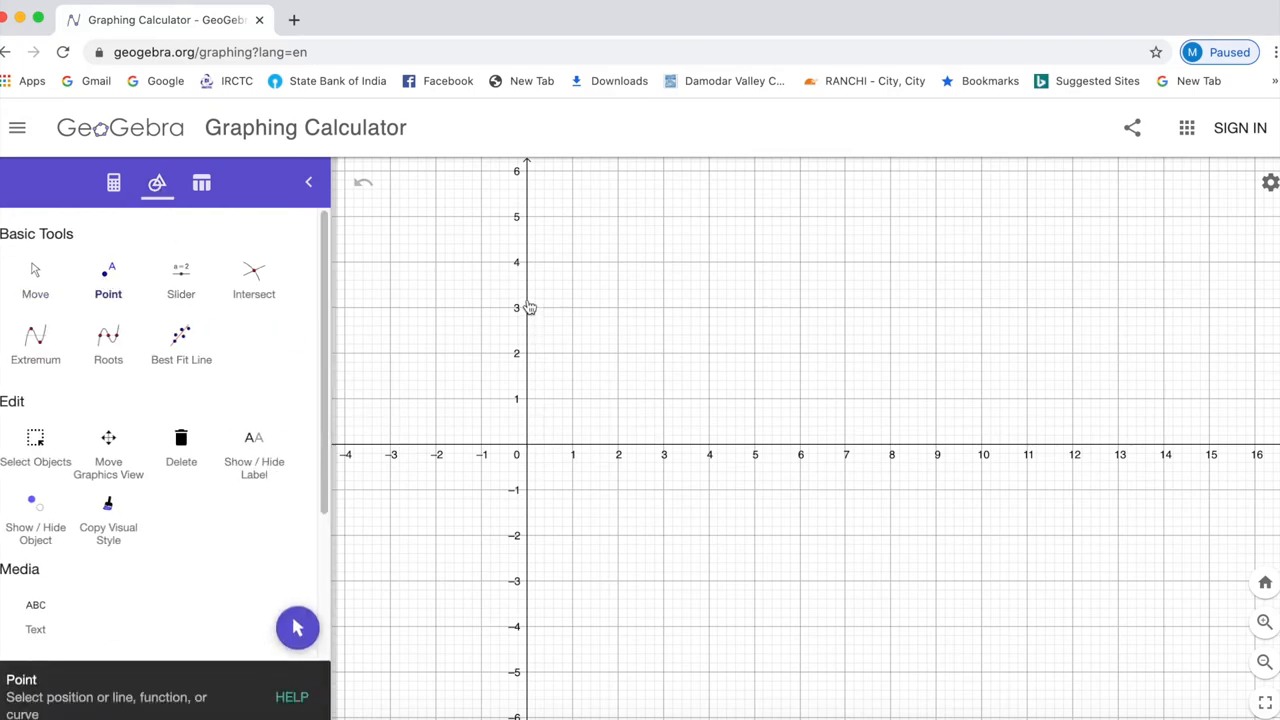
left_click(527, 298)
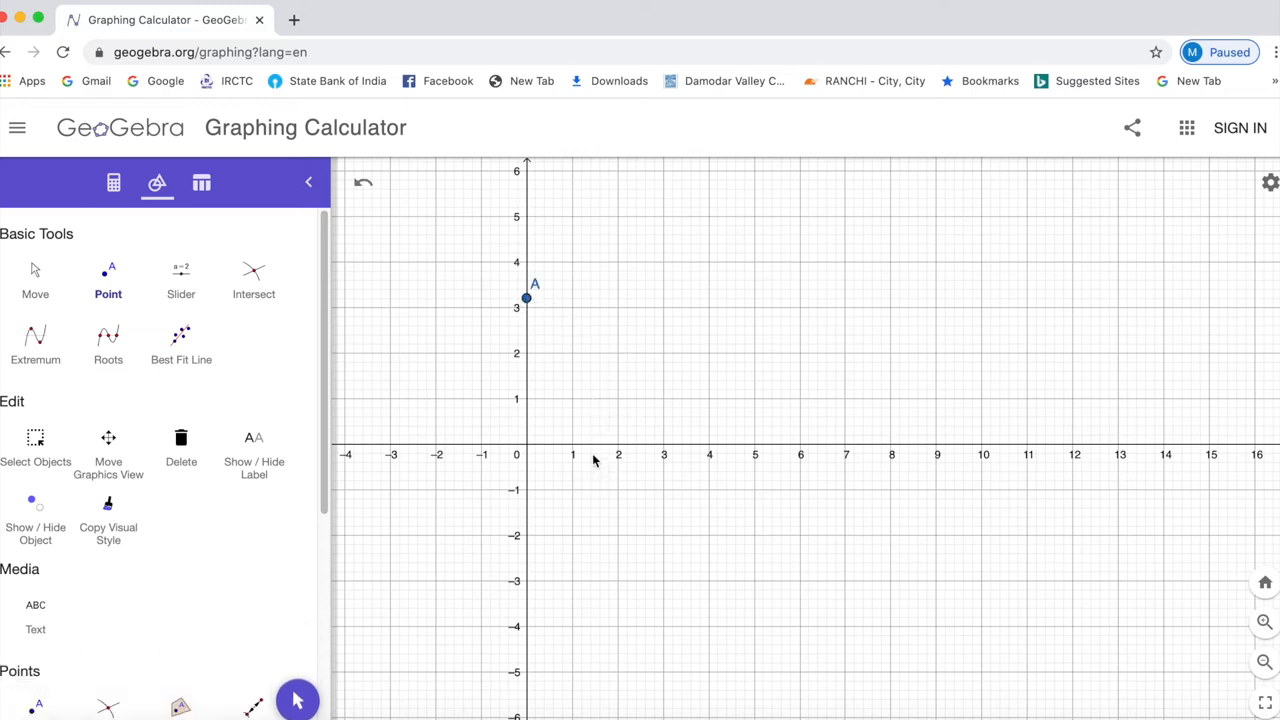
mouse_move(348, 452)
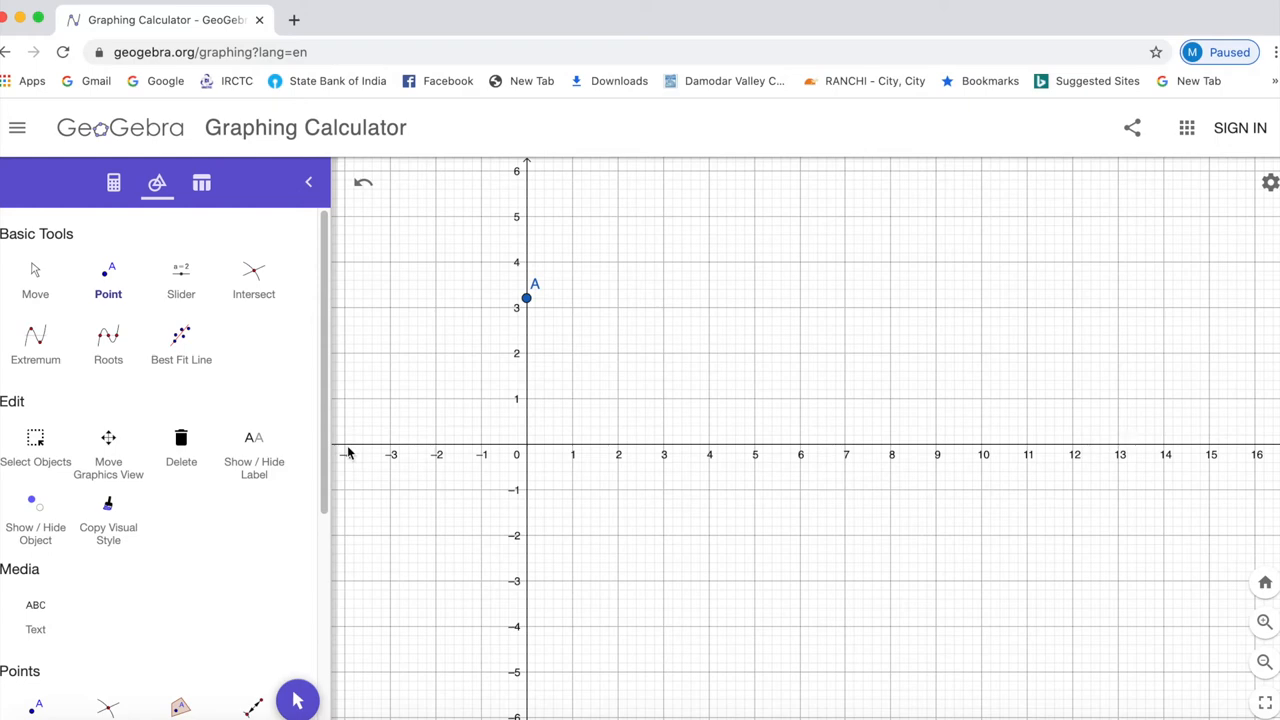
left_click(345, 445)
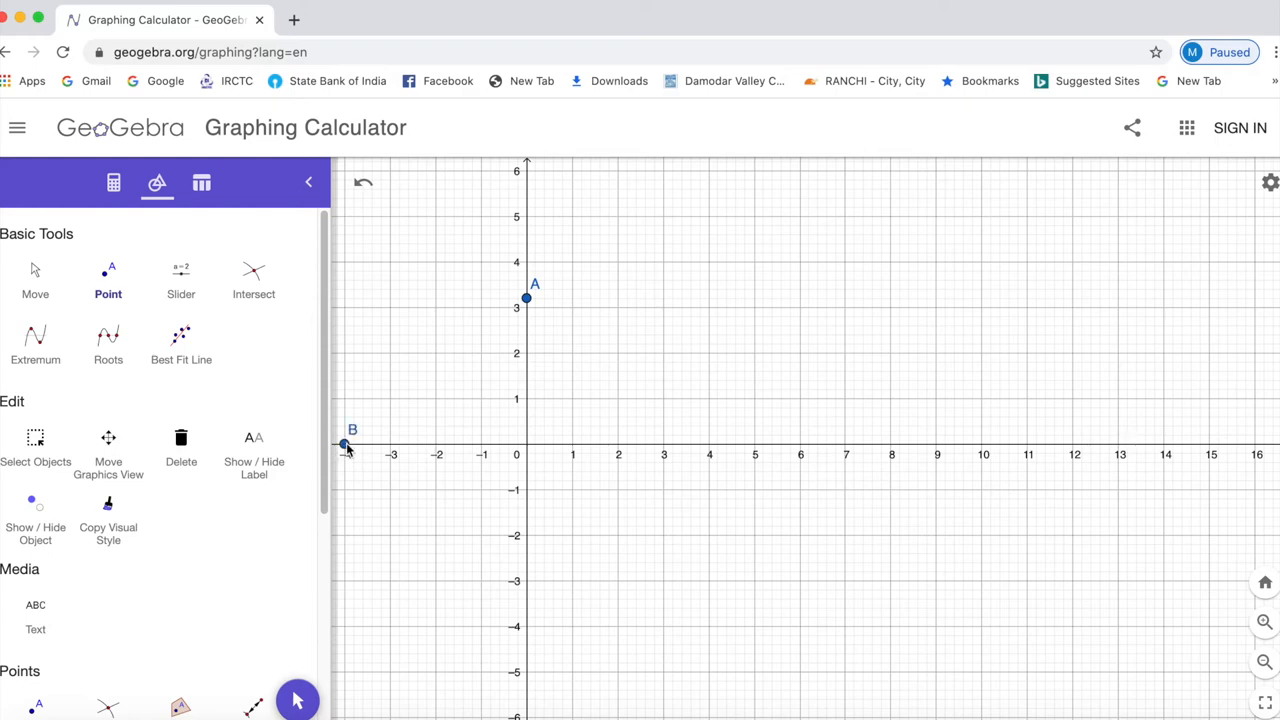
mouse_move(605, 427)
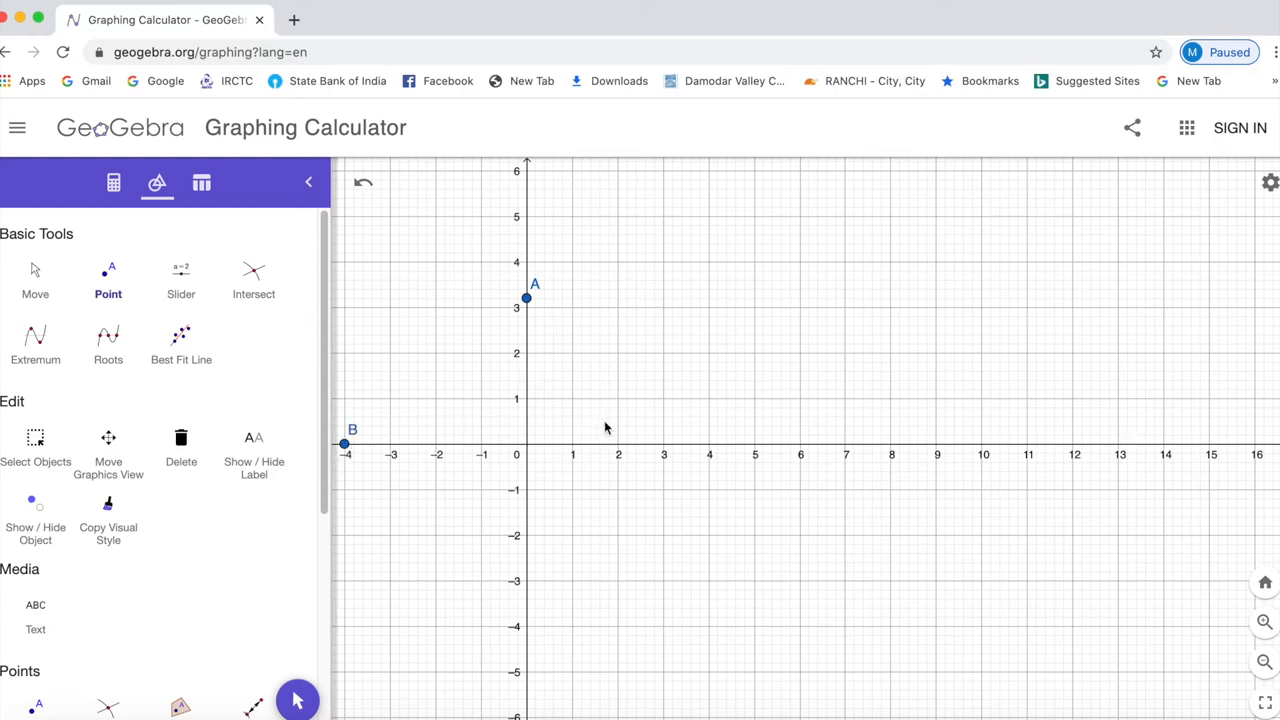
mouse_move(570, 276)
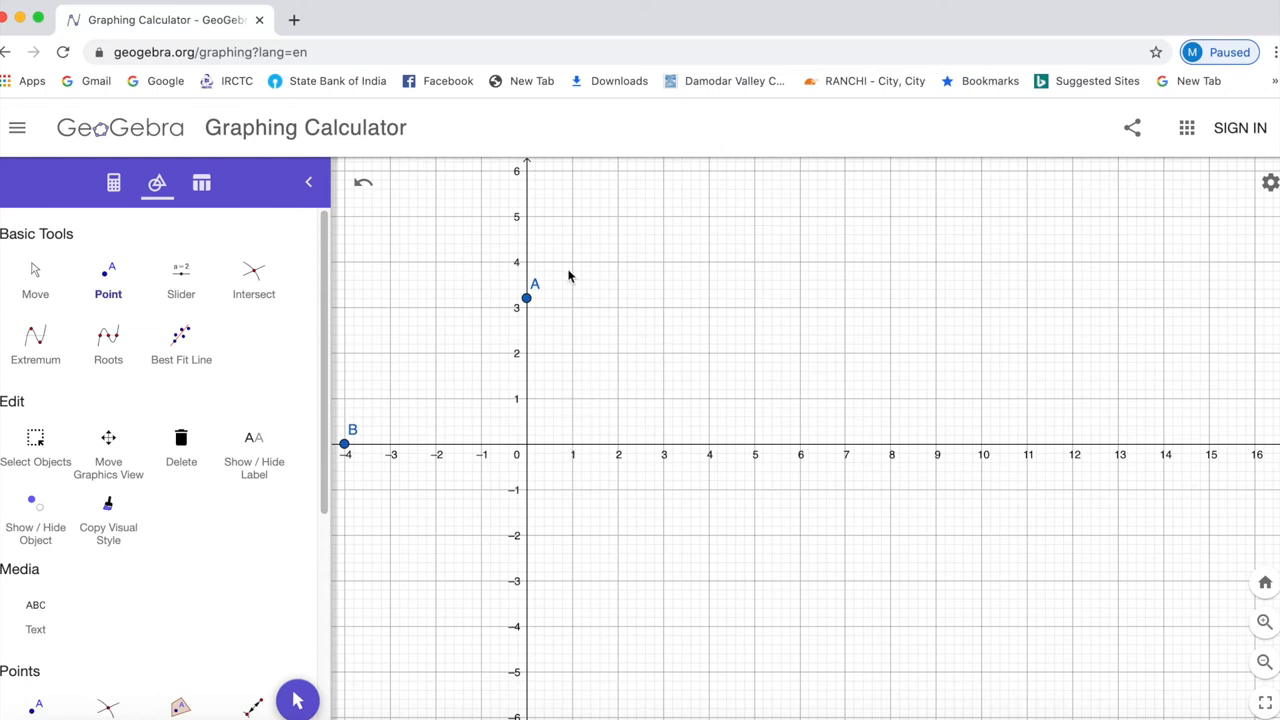
mouse_move(574, 268)
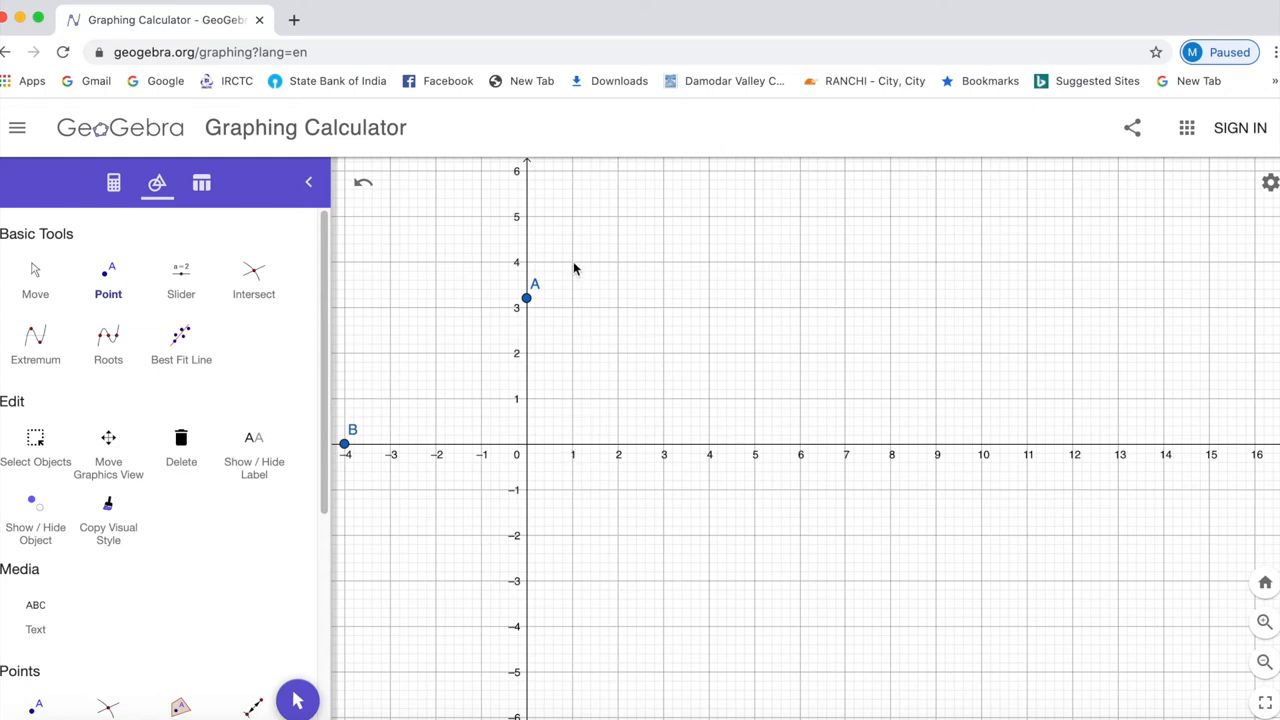
left_click(572, 262)
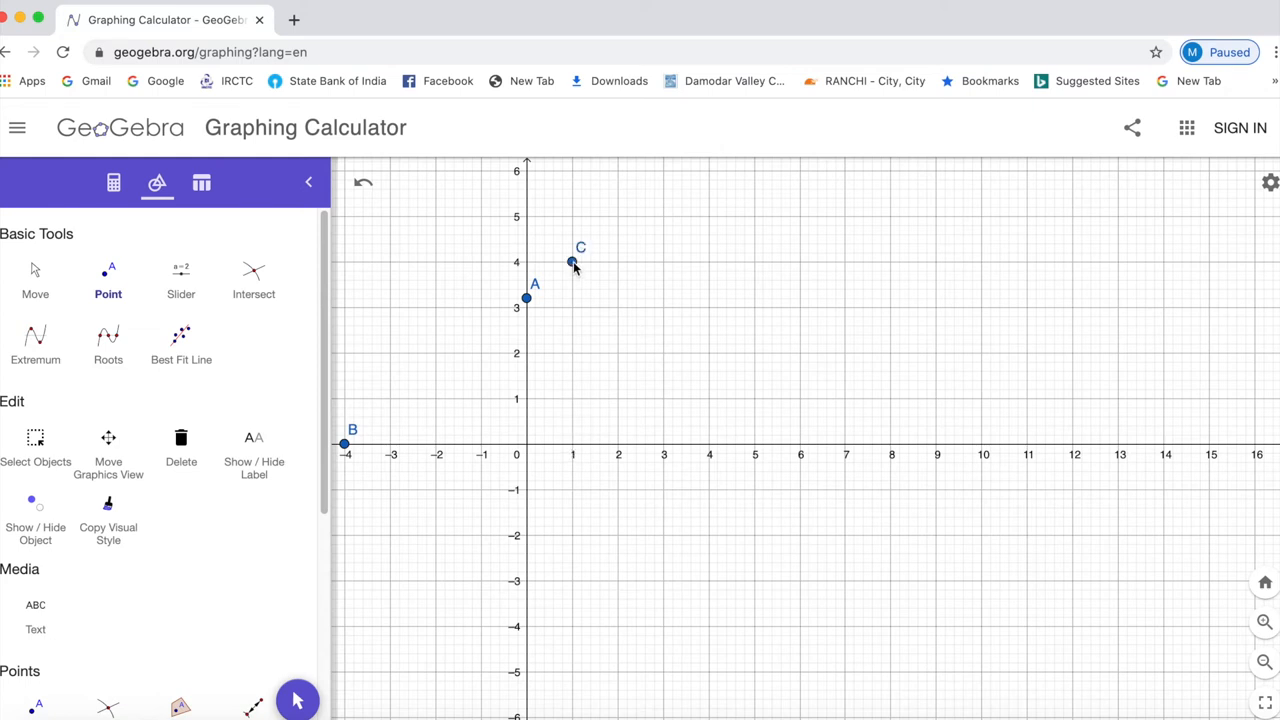
mouse_move(695, 318)
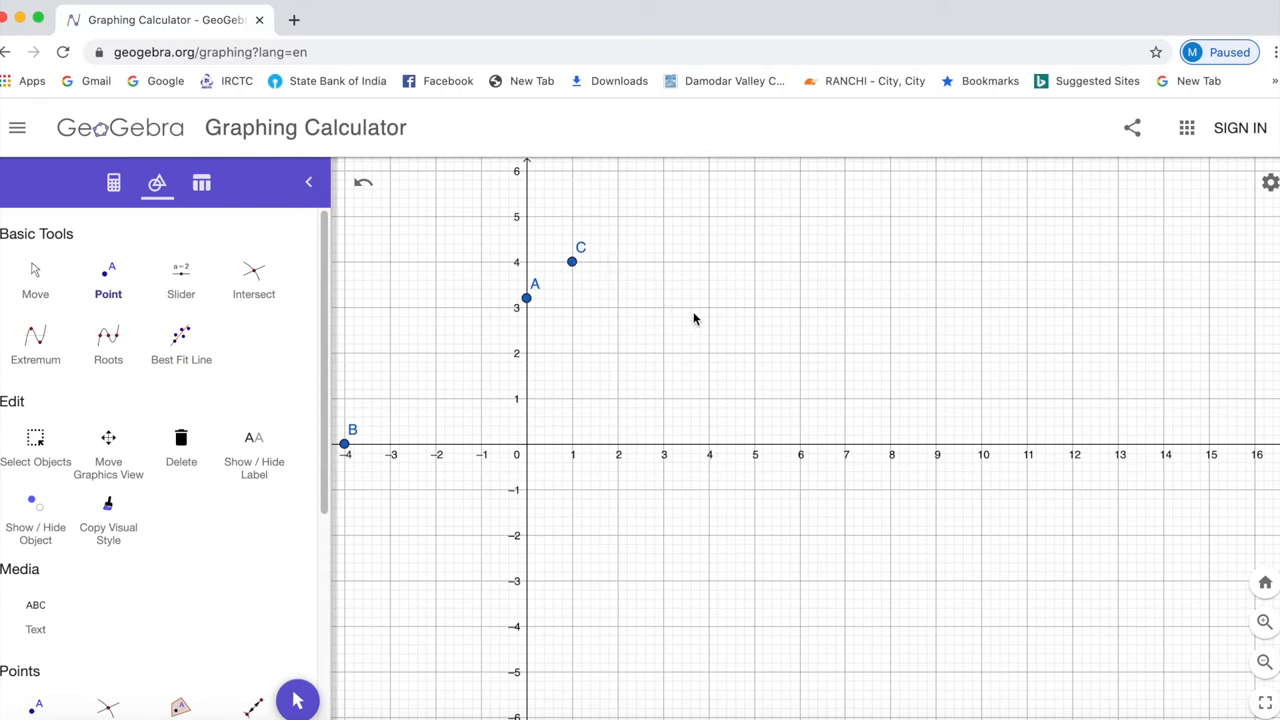
mouse_move(806, 447)
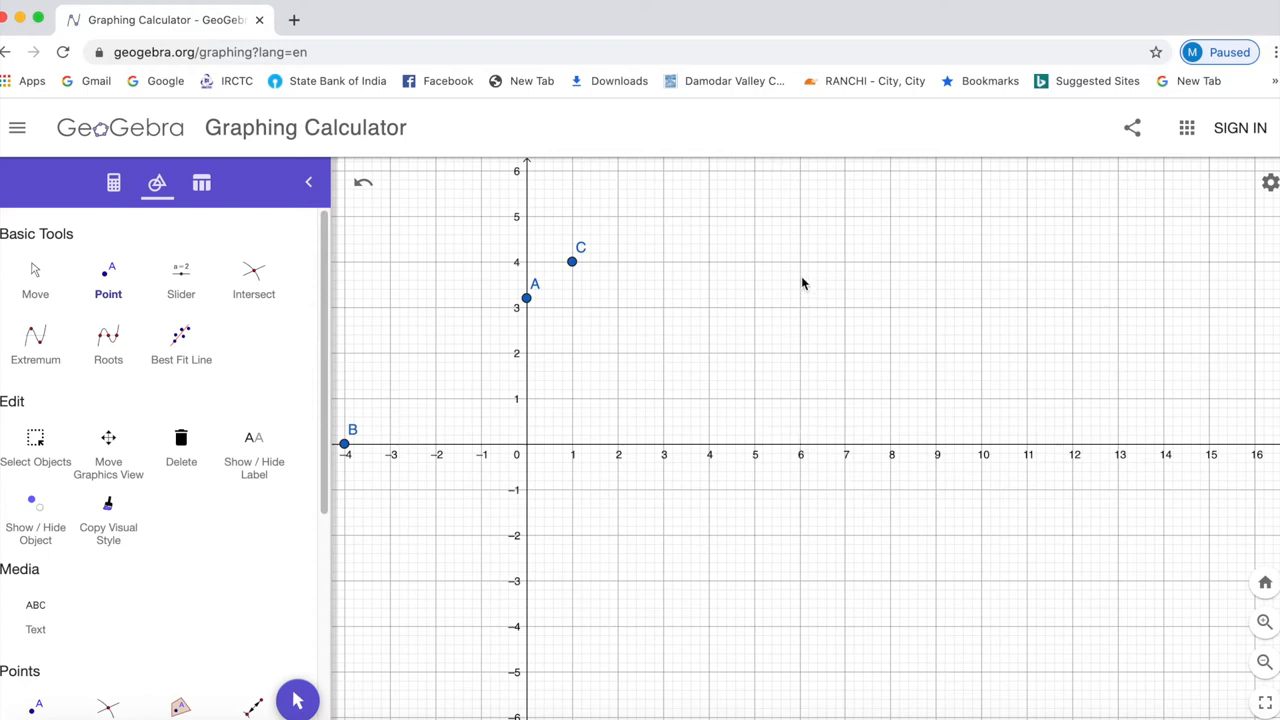
mouse_move(550, 345)
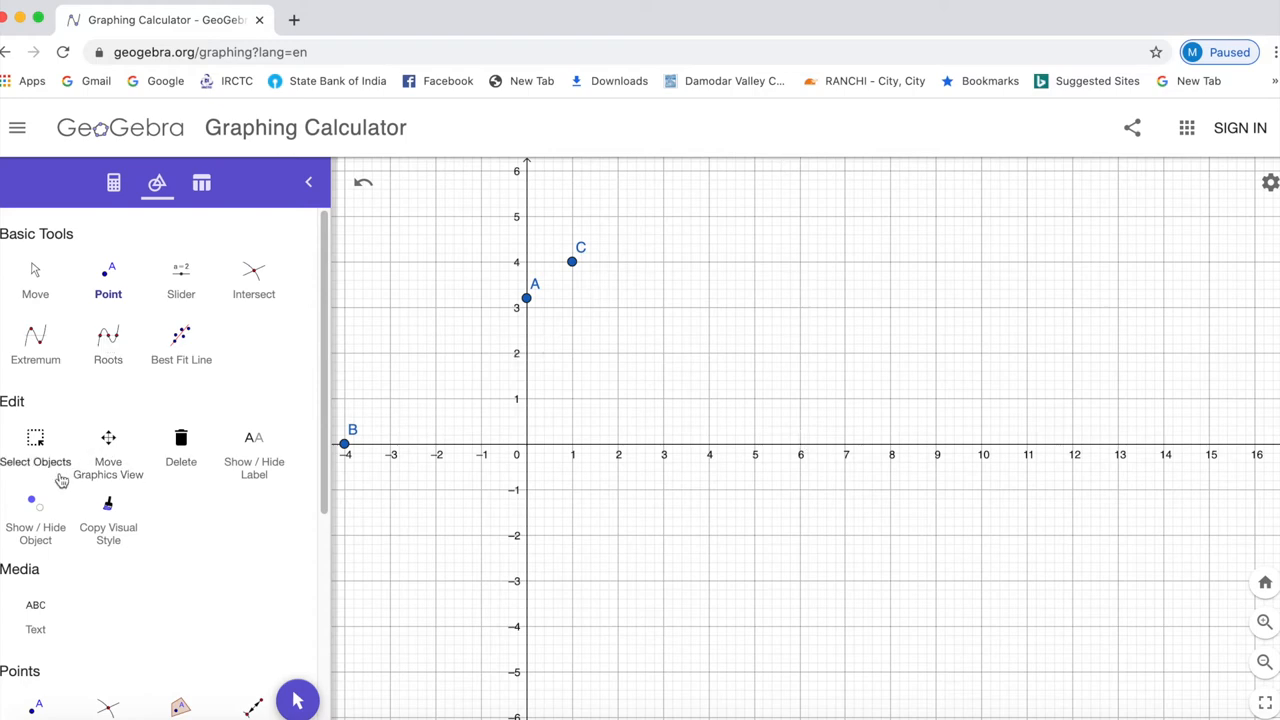
Step: Select the Line tool from the Lines section of the tools list
scroll("down", 3)
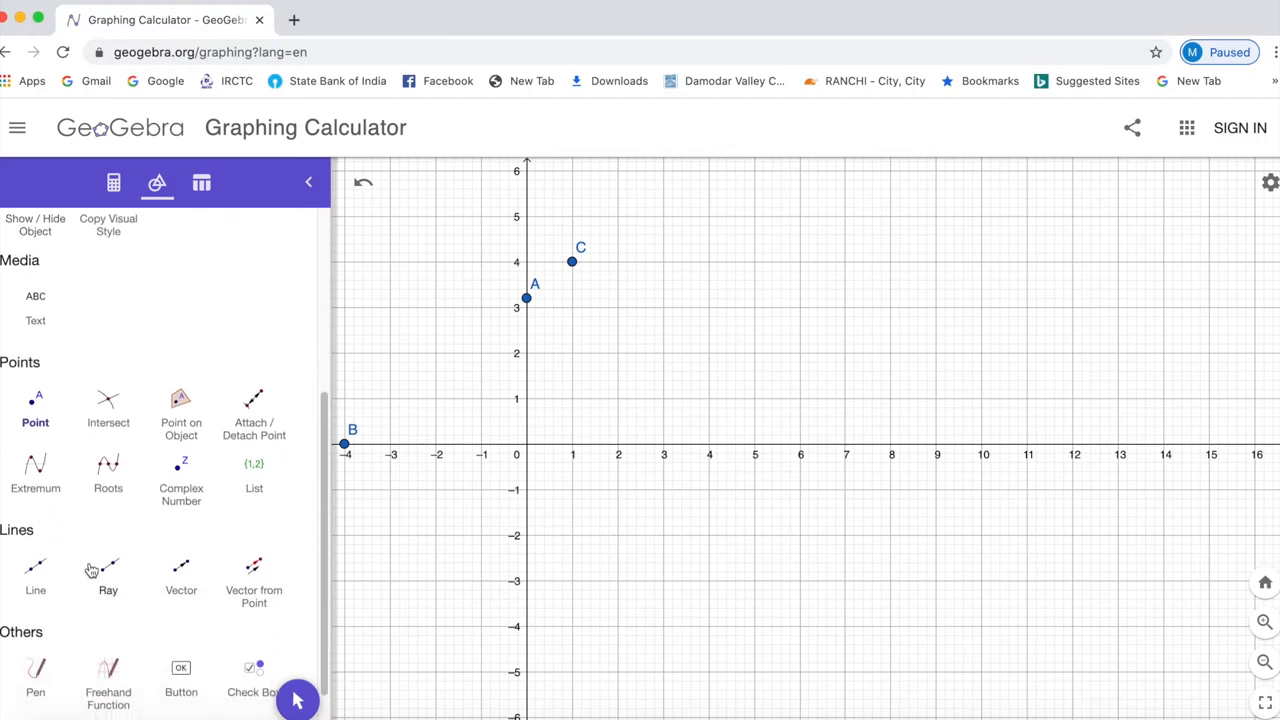
left_click(35, 575)
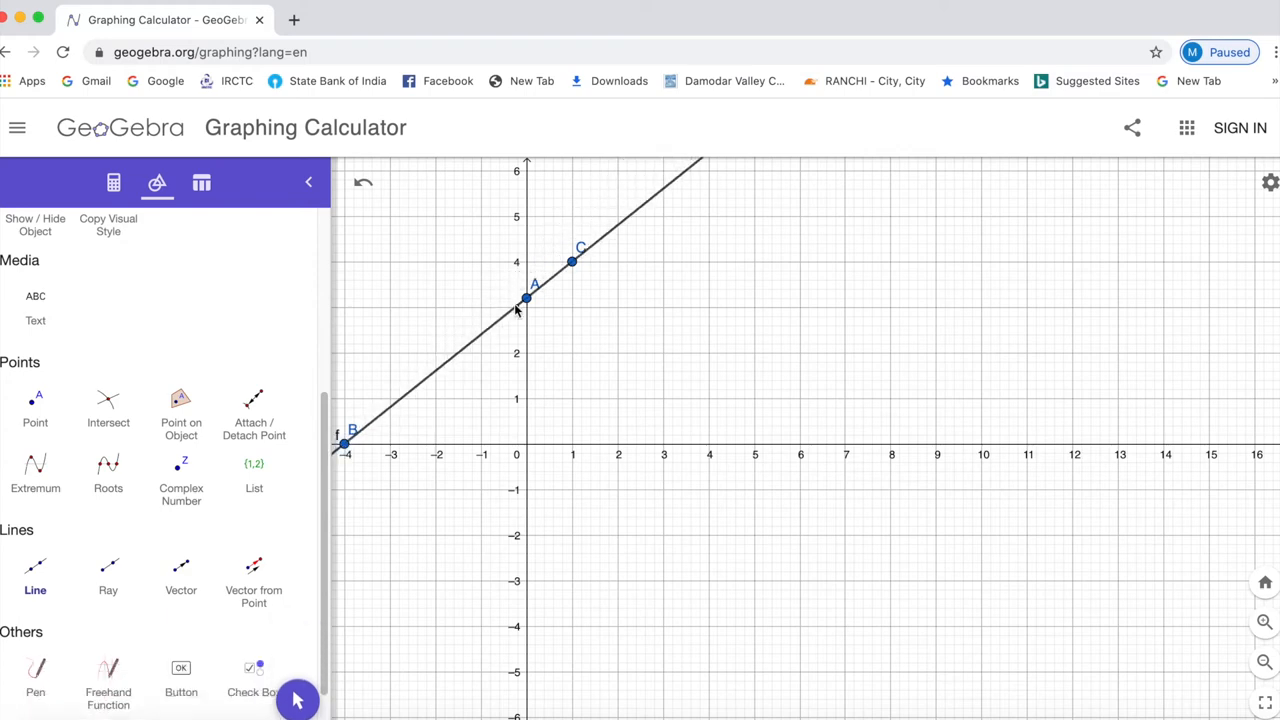
mouse_move(508, 378)
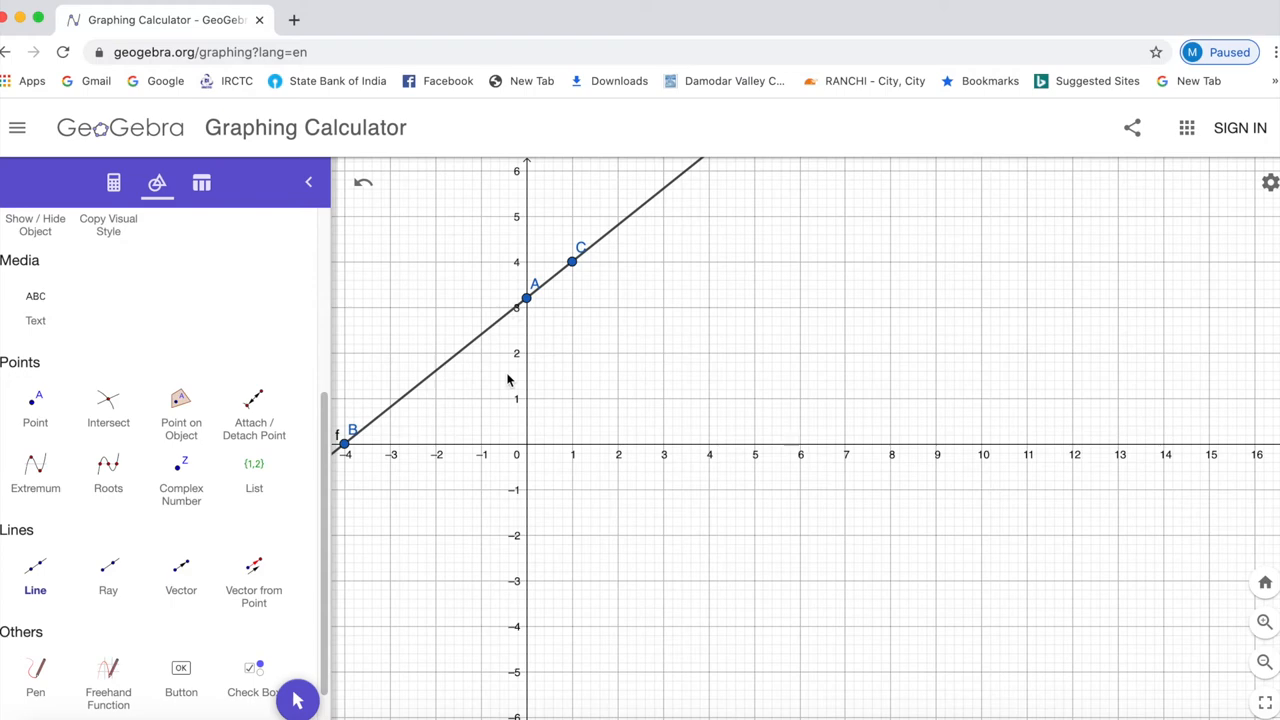
mouse_move(703, 527)
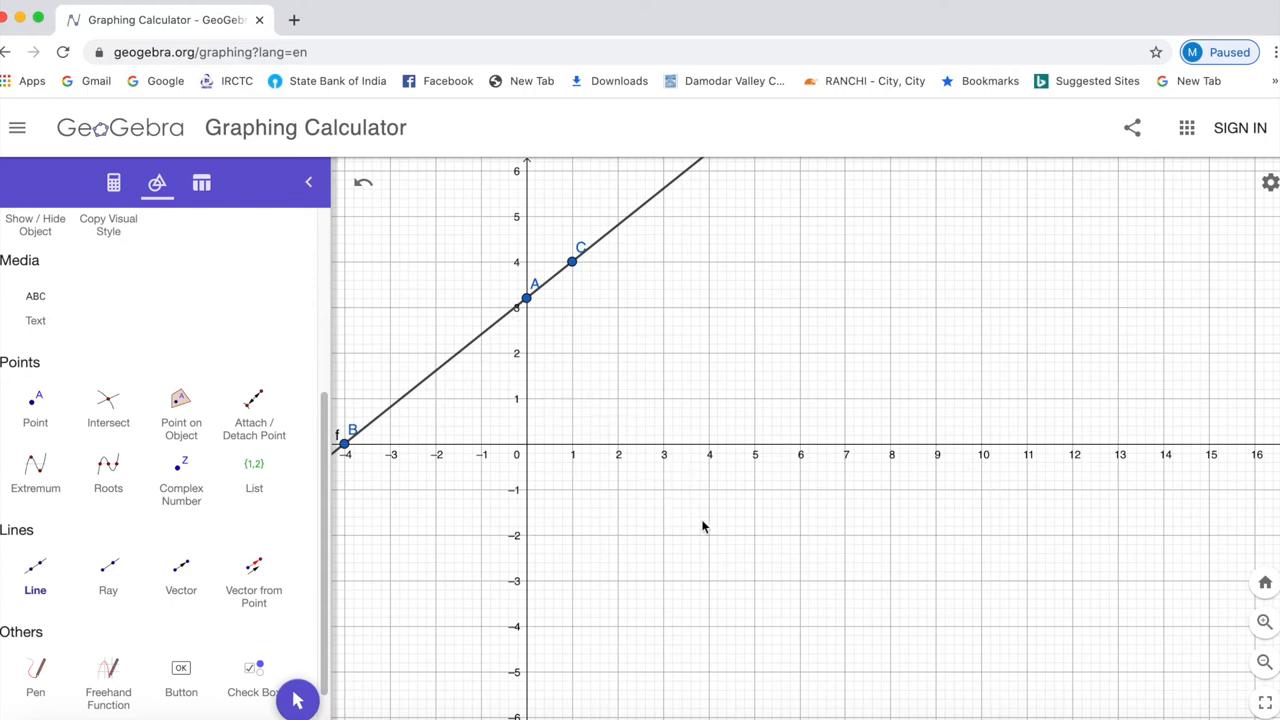
mouse_move(647, 539)
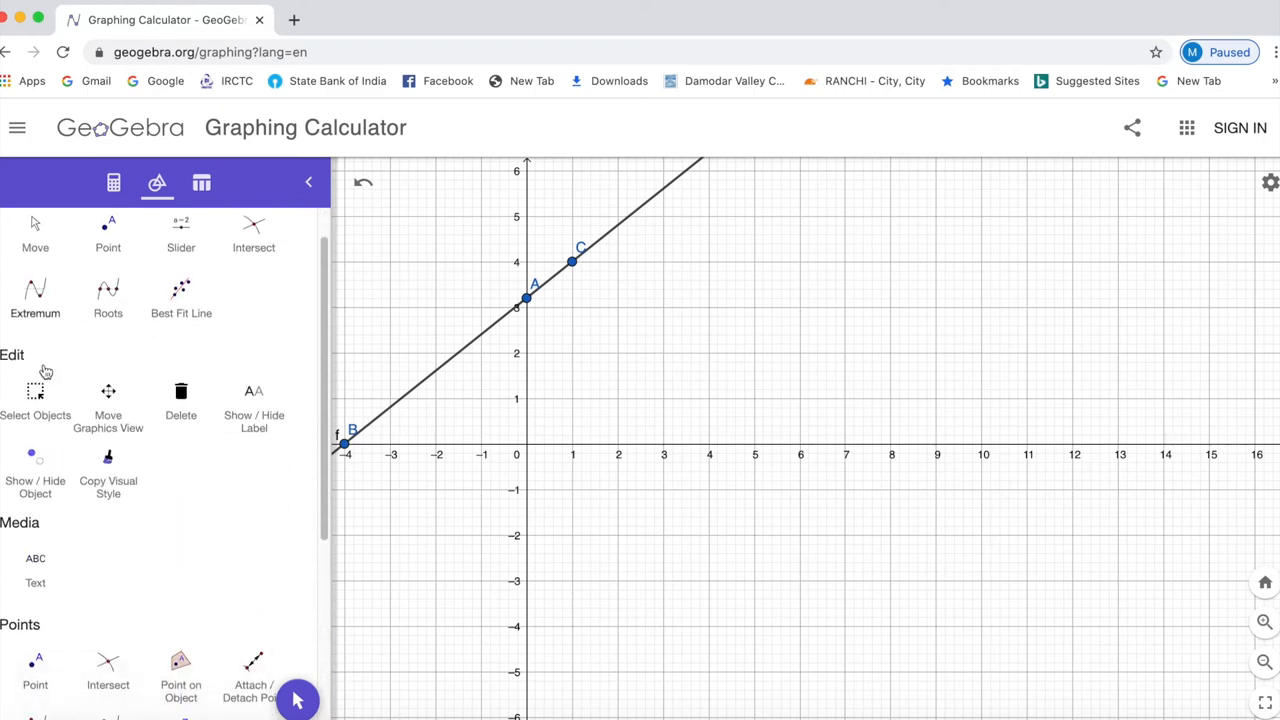
Step: Place point E at (3, 0) and point F at (2, 2)
scroll("down", 3)
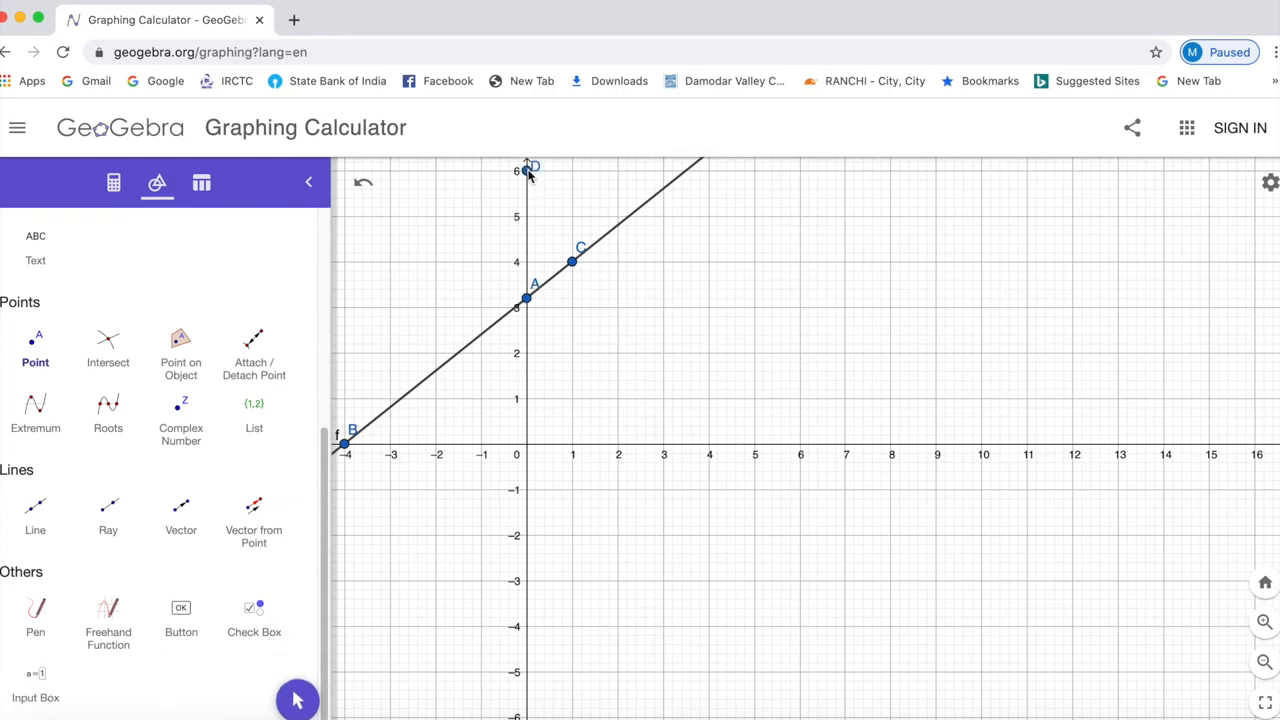
mouse_move(663, 323)
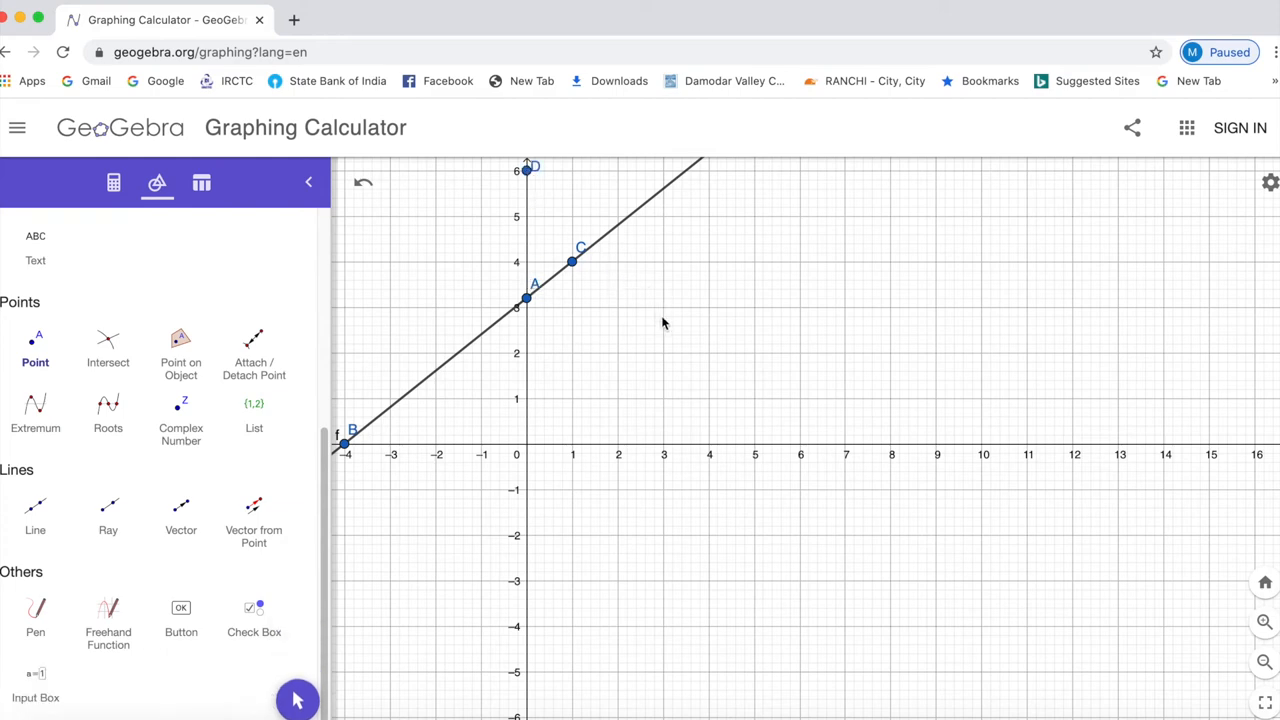
mouse_move(670, 470)
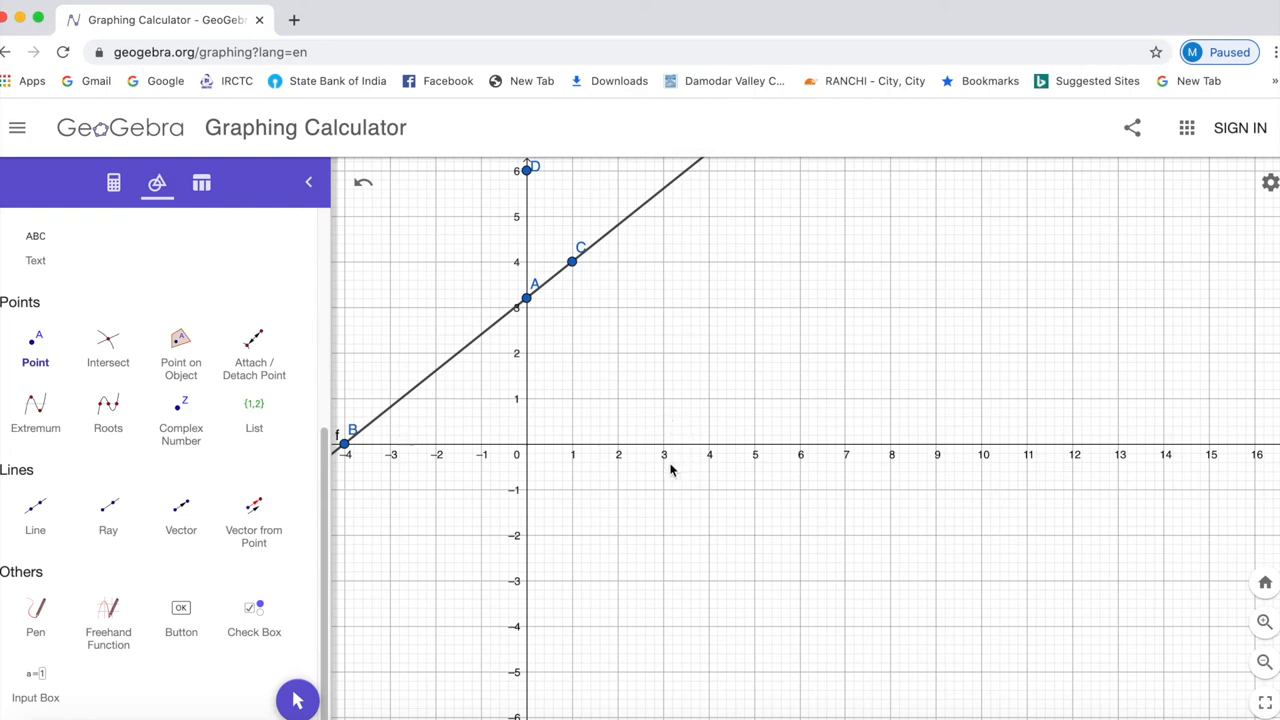
mouse_move(679, 518)
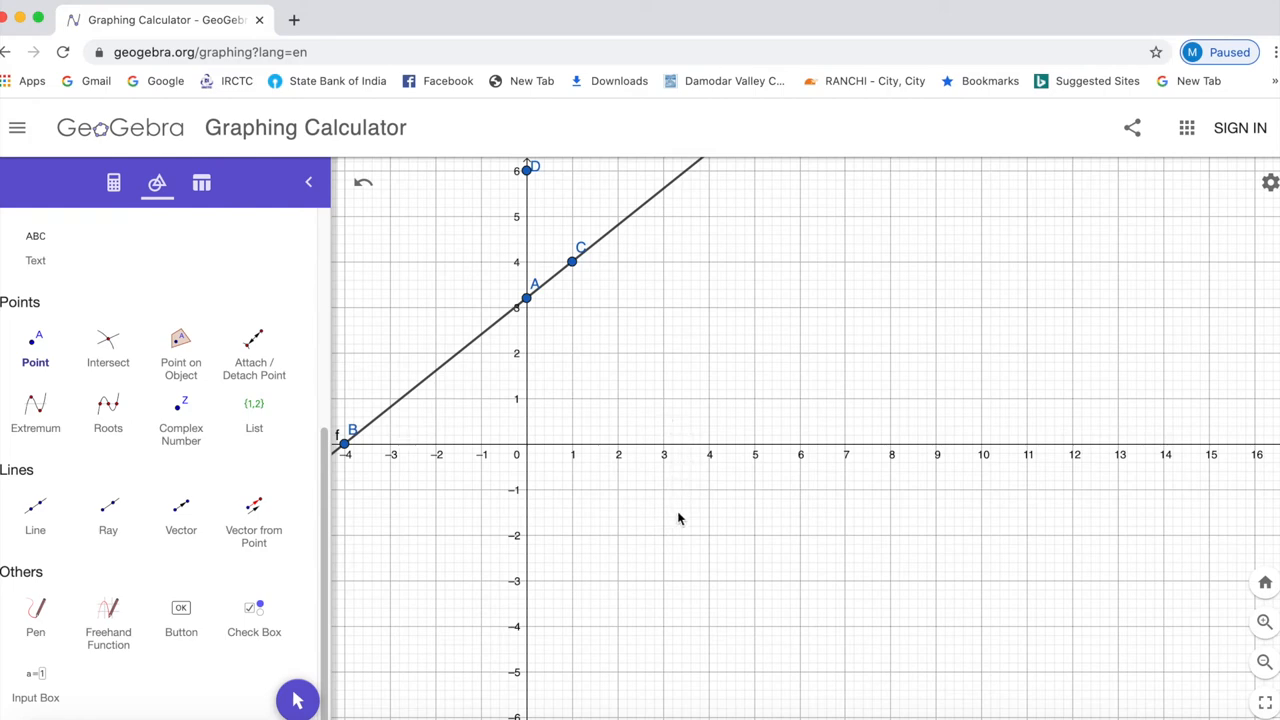
left_click(663, 443)
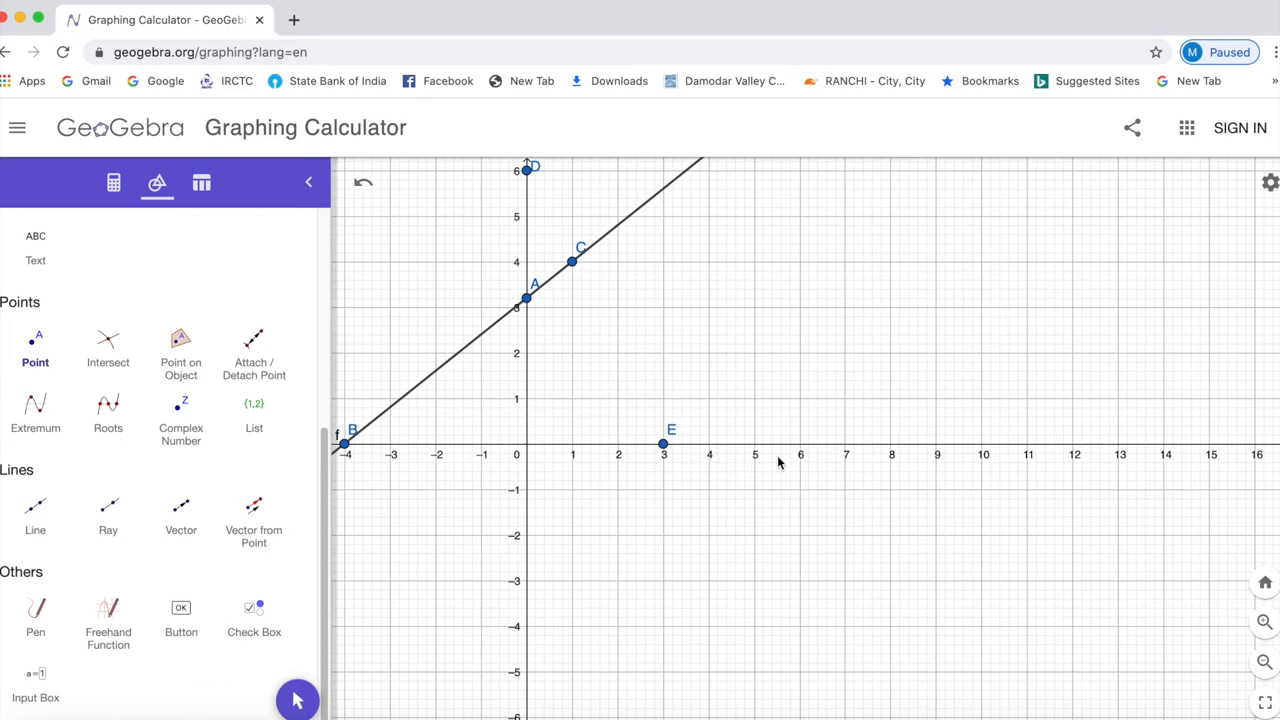
mouse_move(631, 385)
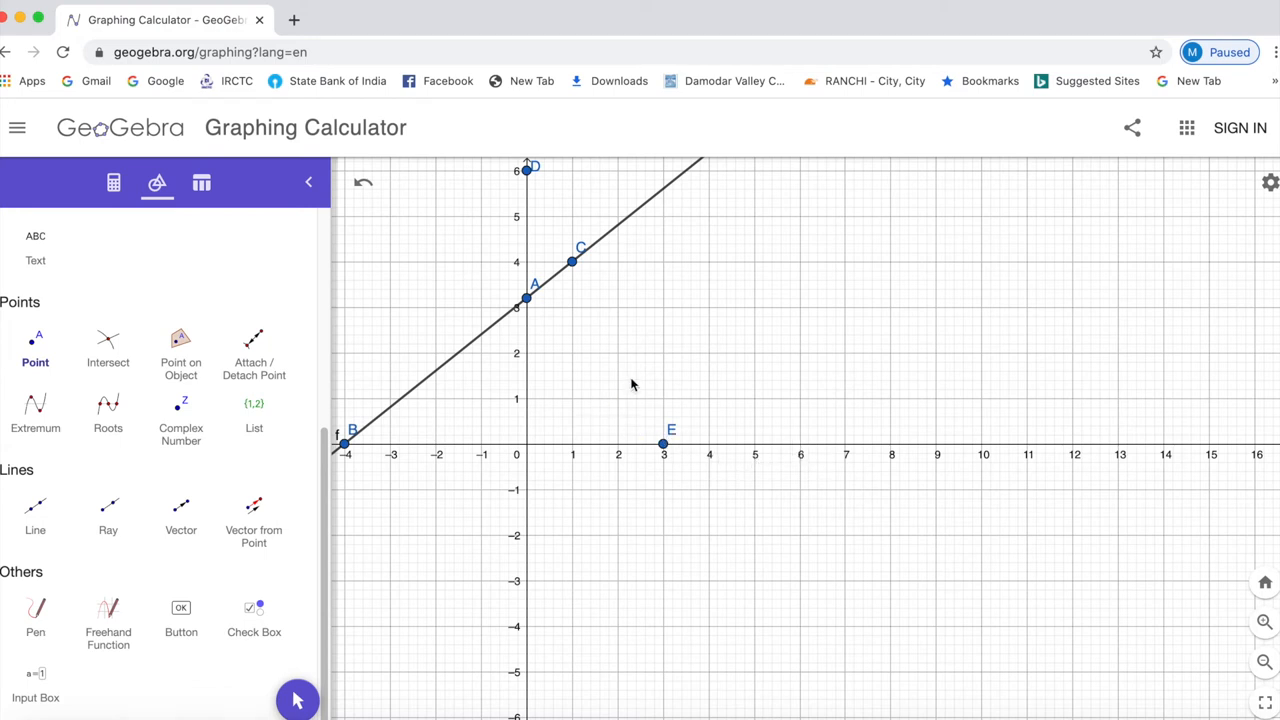
mouse_move(615, 374)
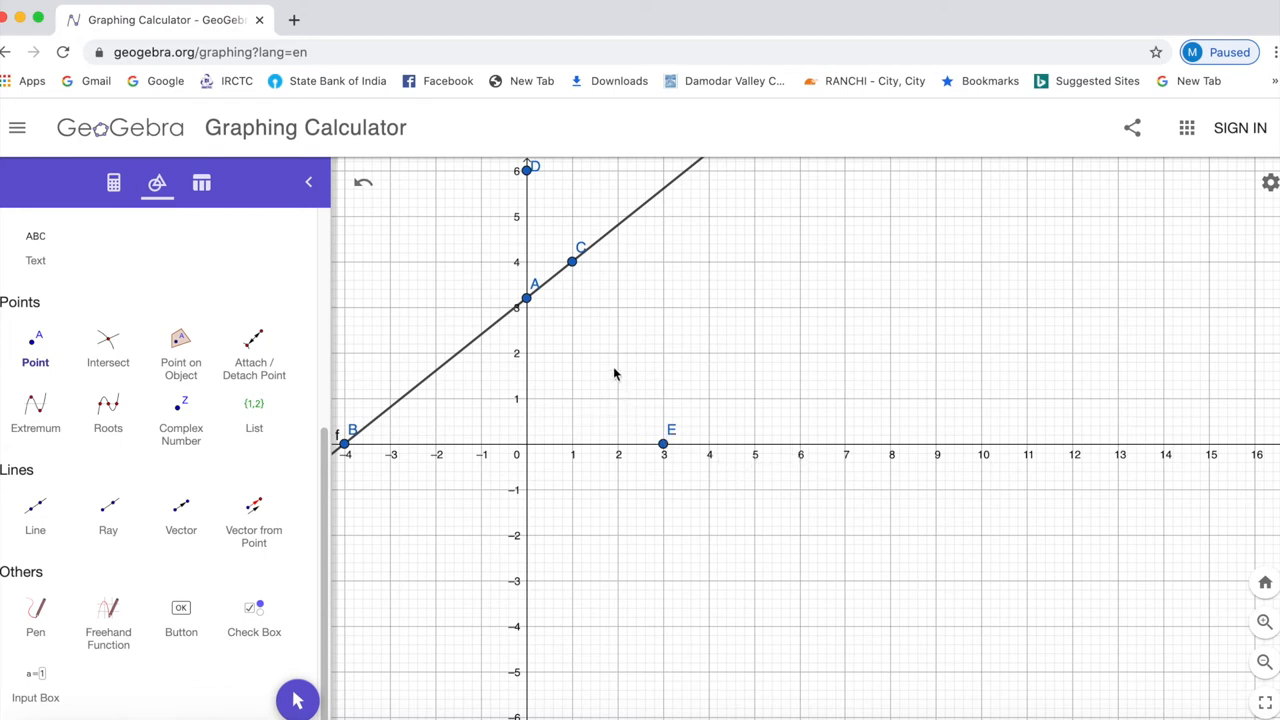
left_click(615, 353)
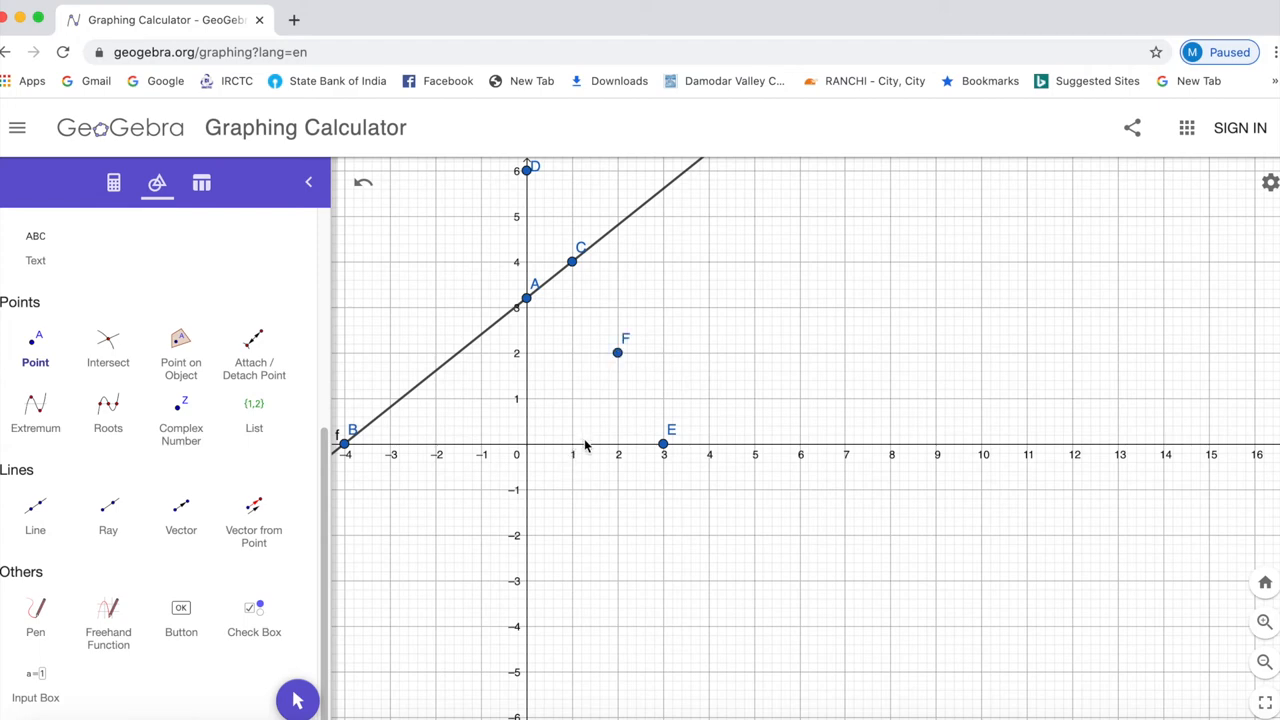
mouse_move(573, 262)
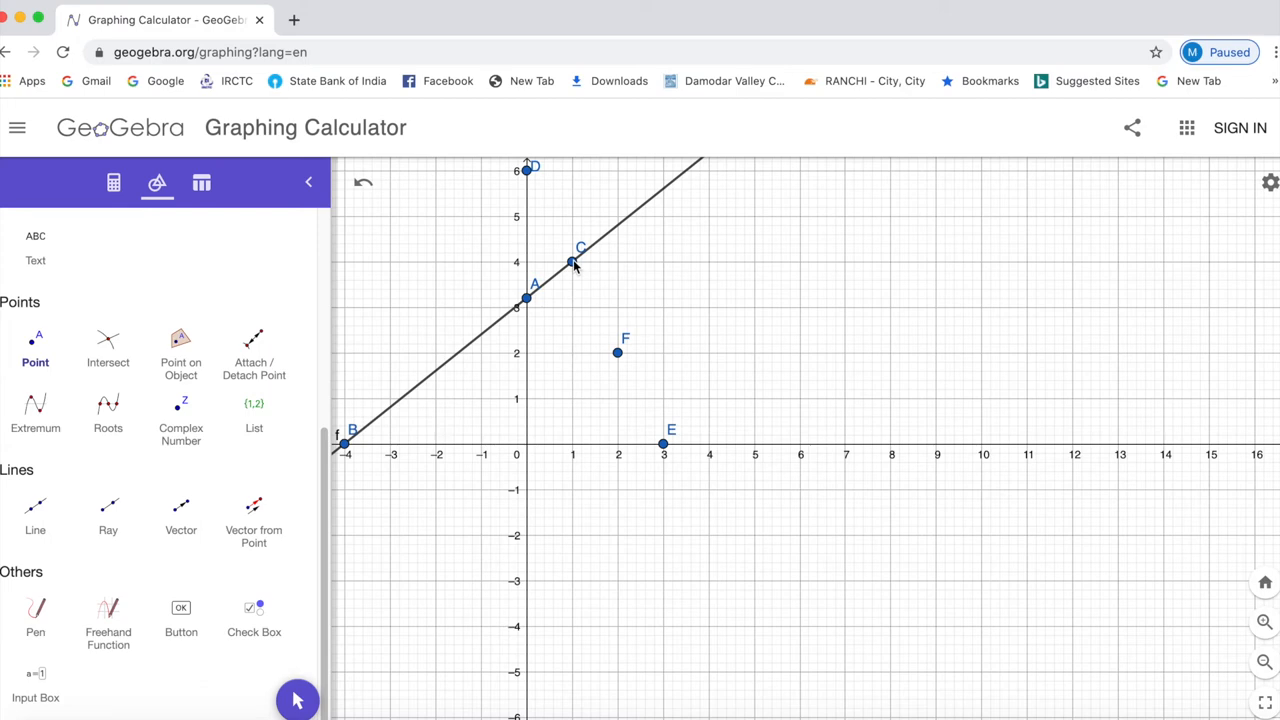
mouse_move(471, 375)
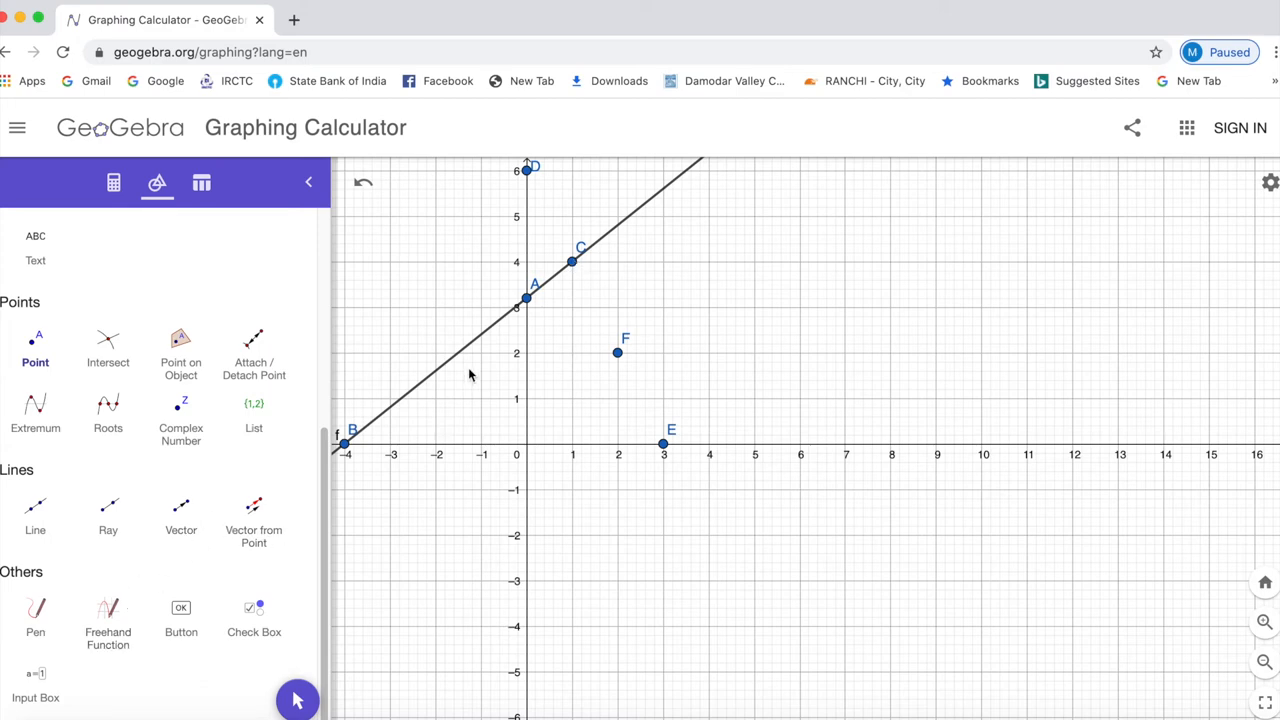
mouse_move(127, 581)
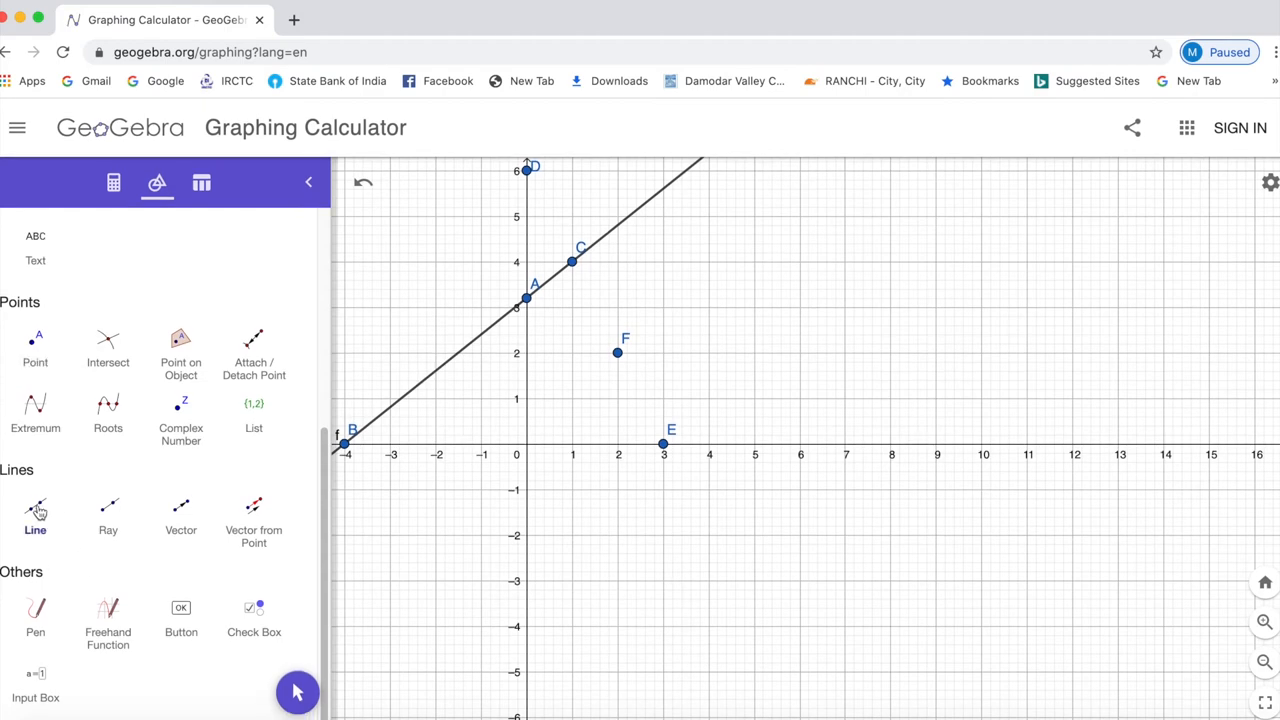
Step: Choose the Line tool for the second line through E and F
left_click(35, 512)
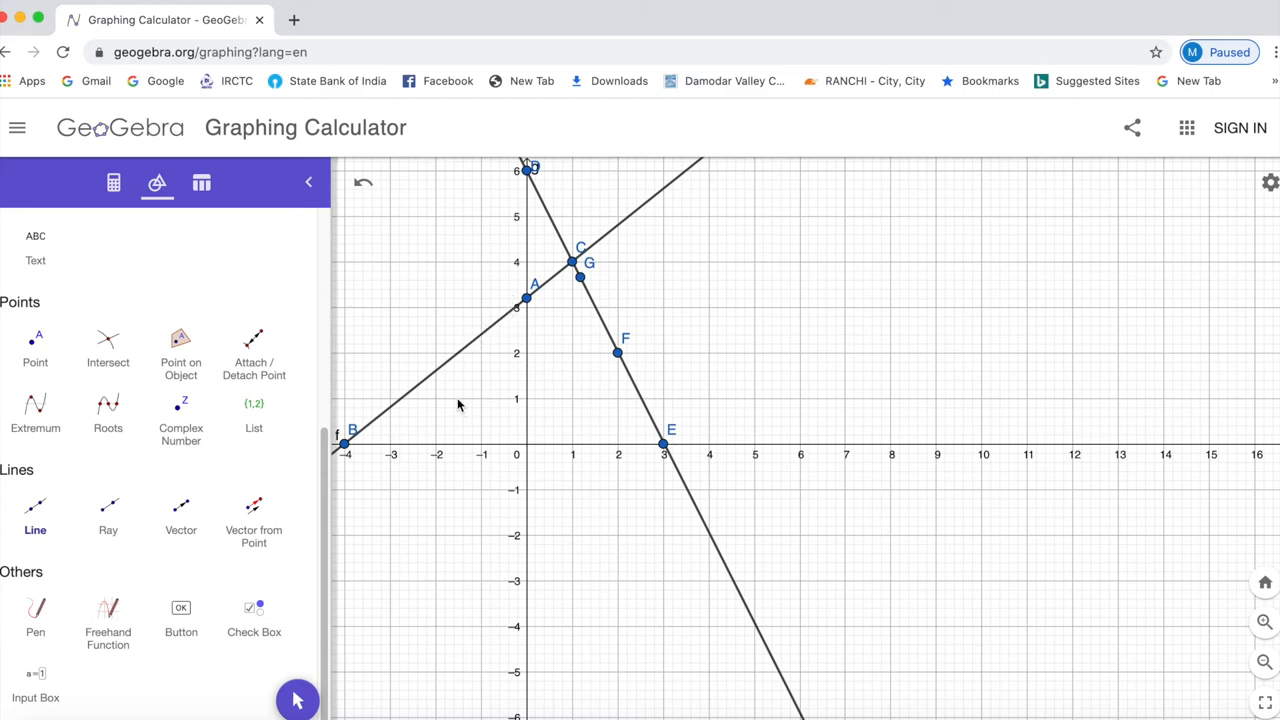
mouse_move(60, 593)
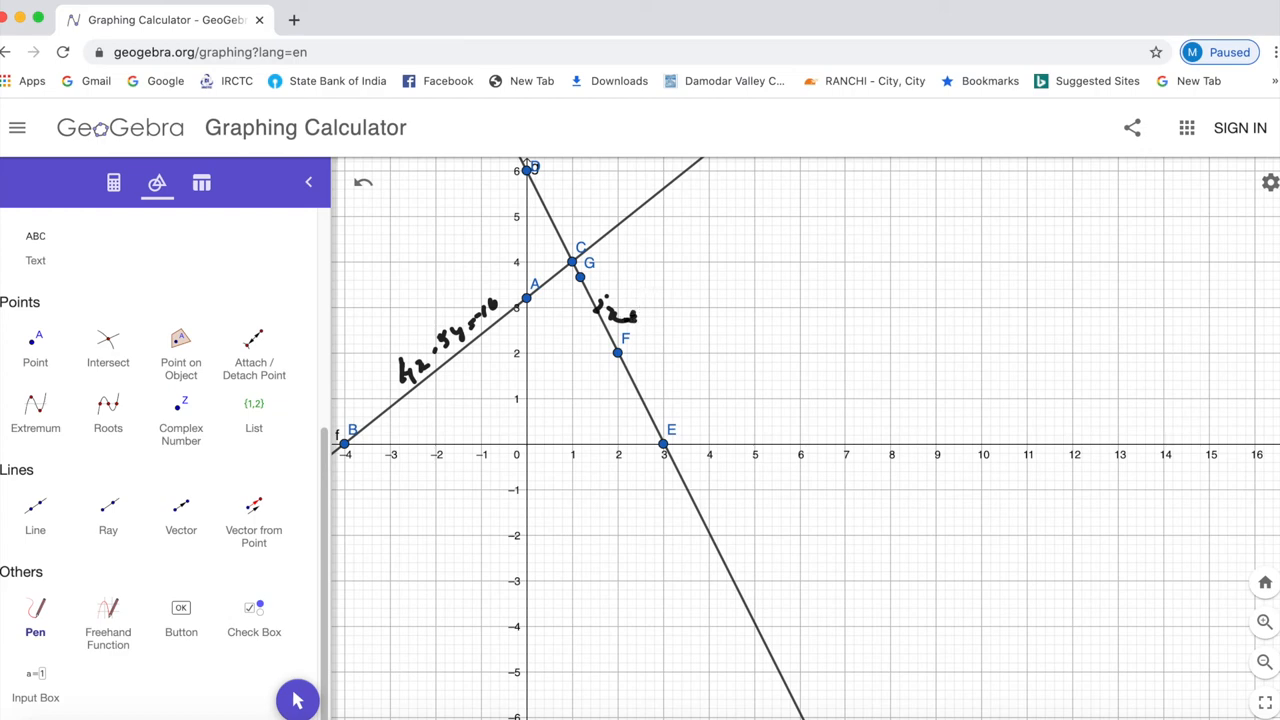
Step: Handwrite the second line's equation beside it, ending with = 0
left_click_drag(600, 310, 650, 345)
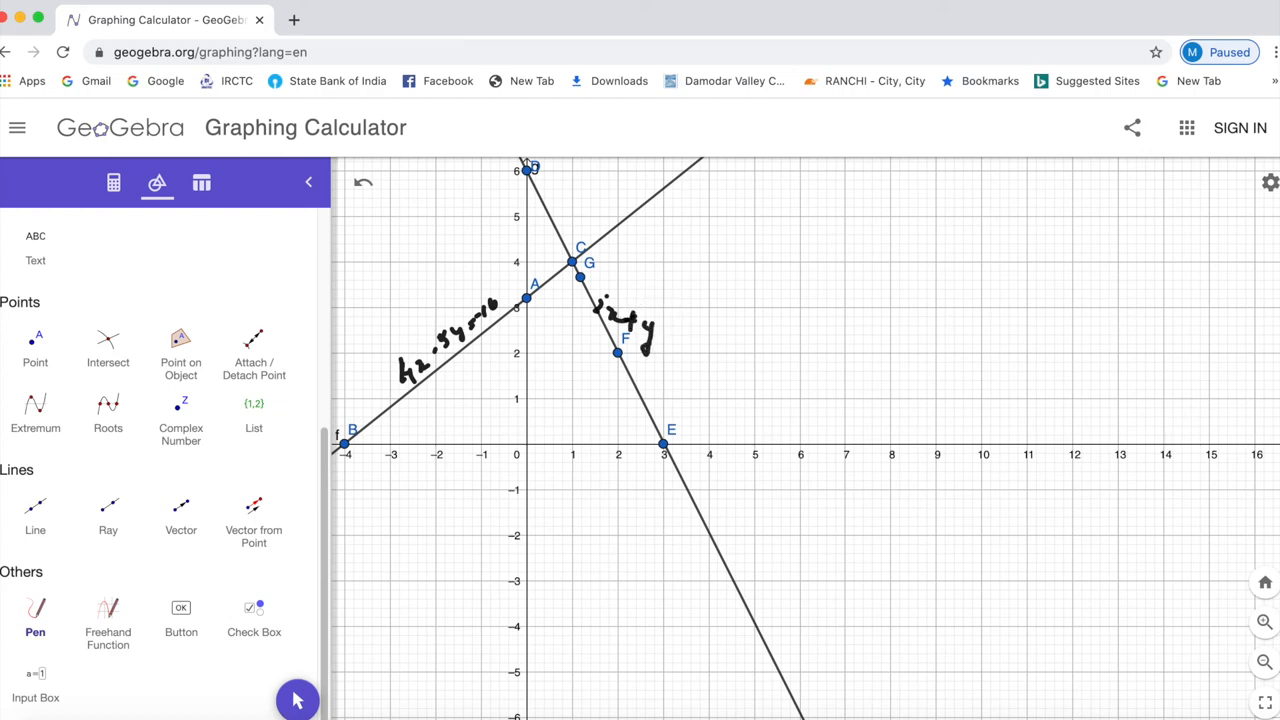
left_click_drag(650, 345, 680, 352)
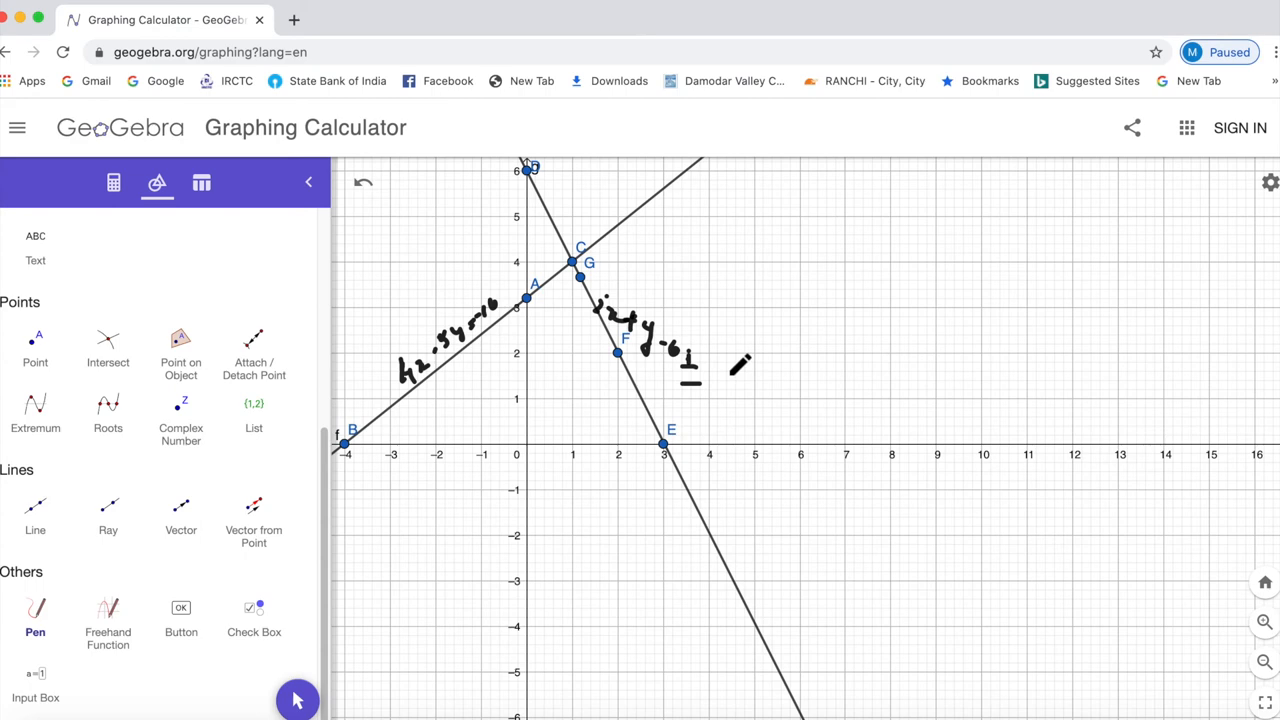
left_click_drag(740, 360, 725, 385)
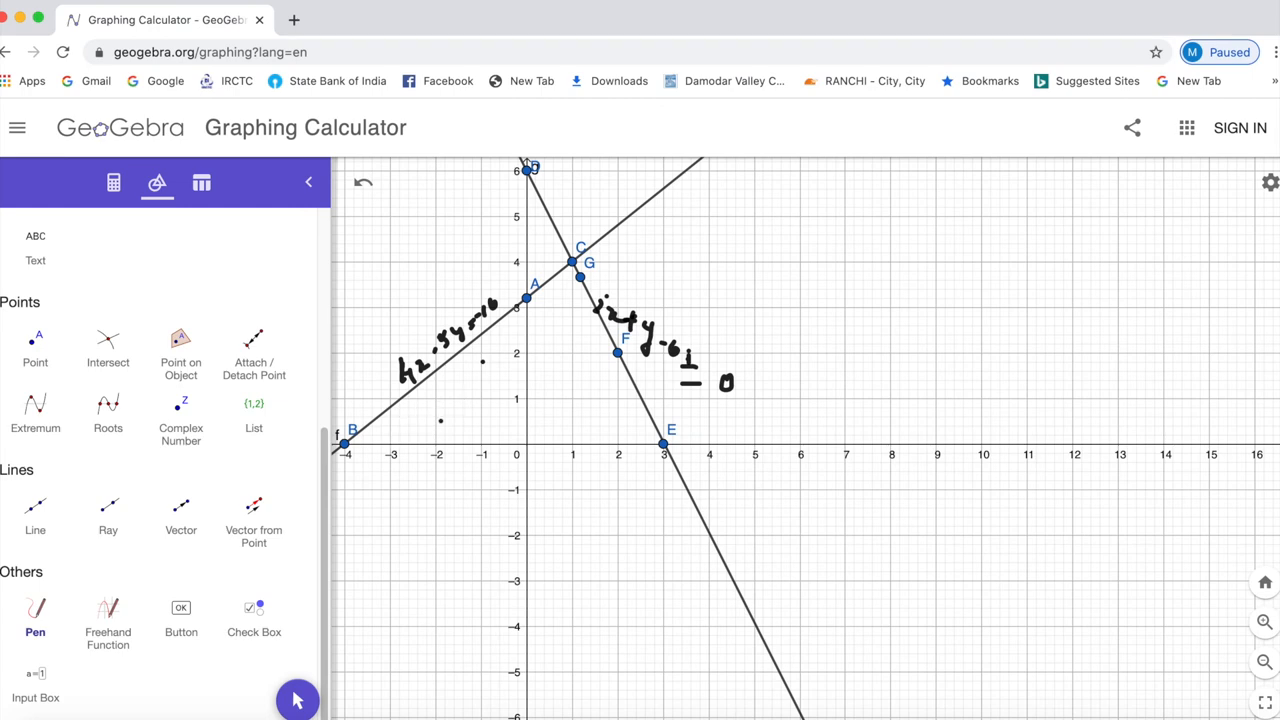
left_click_drag(388, 437, 548, 315)
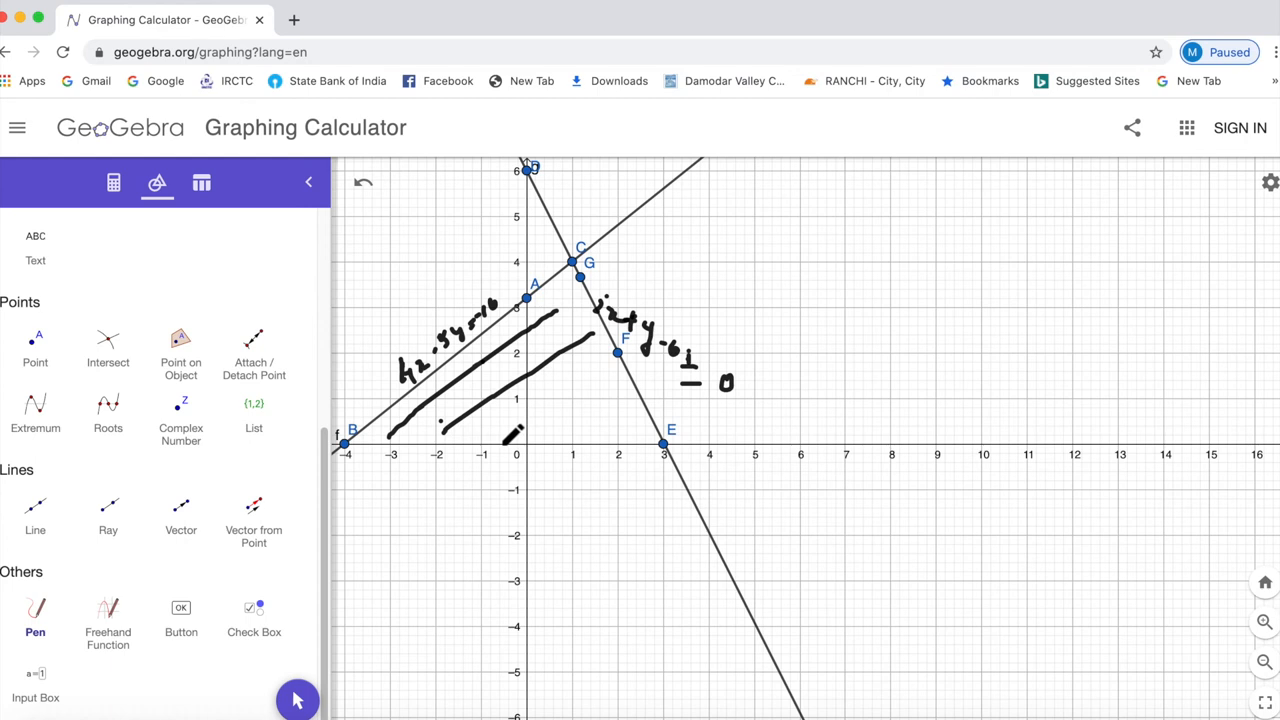
Step: Draw diagonal pen strokes inside the triangle between both lines and the x-axis
left_click_drag(490, 445, 590, 390)
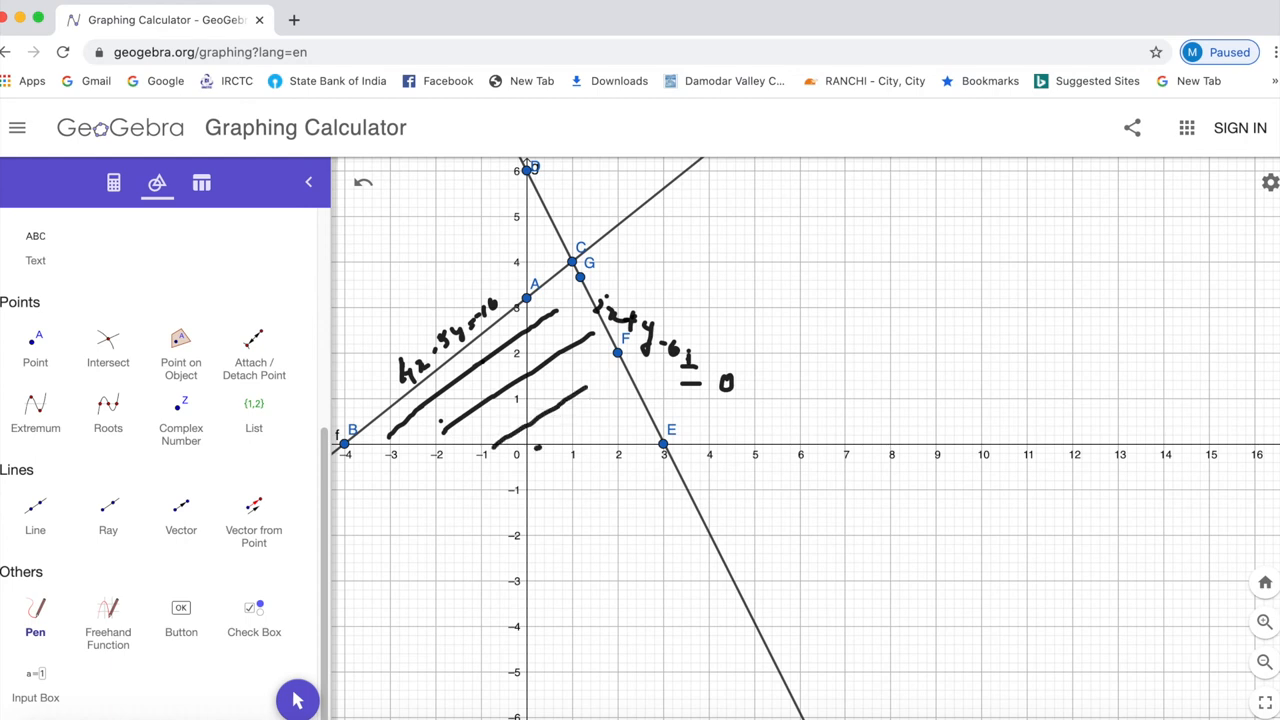
left_click_drag(540, 448, 595, 390)
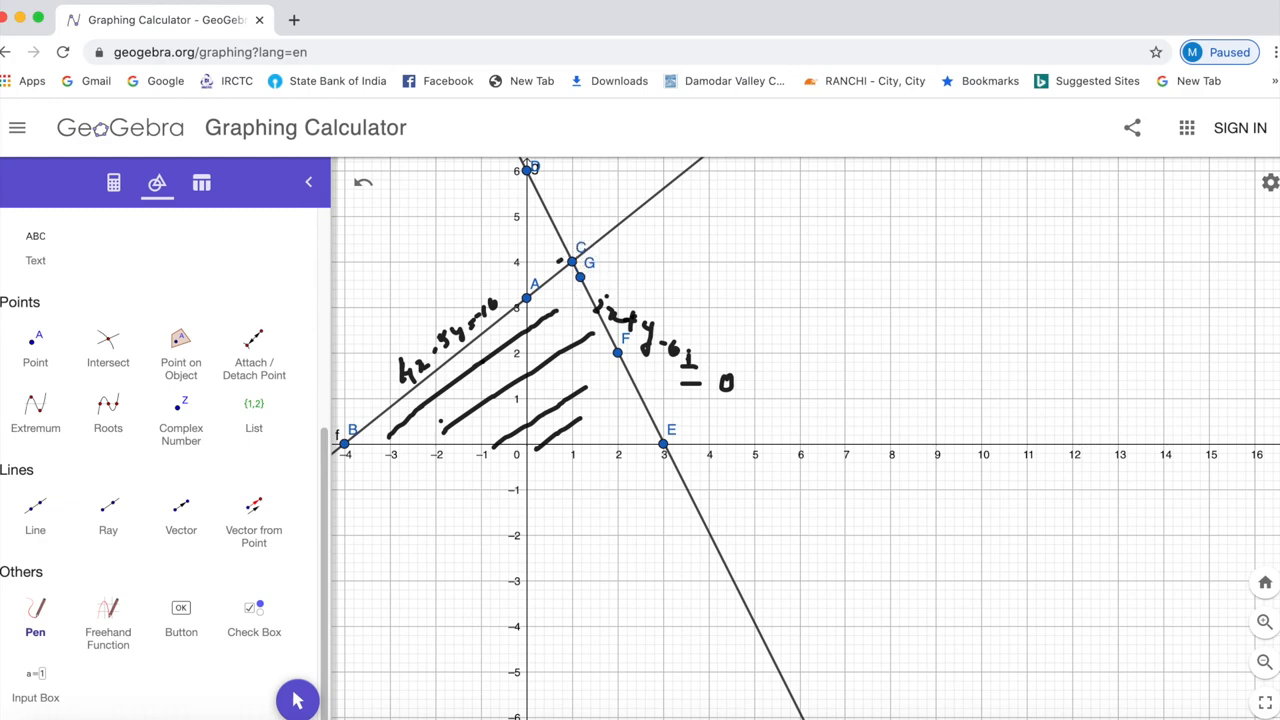
left_click_drag(560, 255, 590, 285)
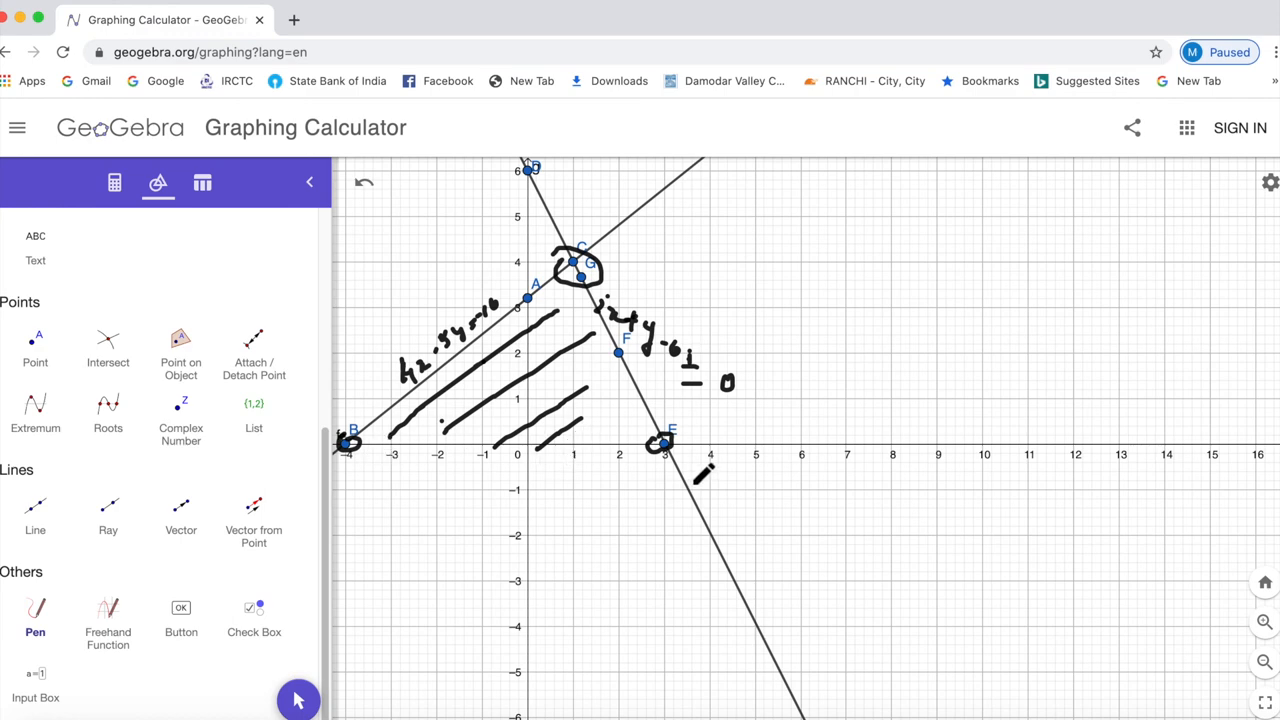
mouse_move(740, 372)
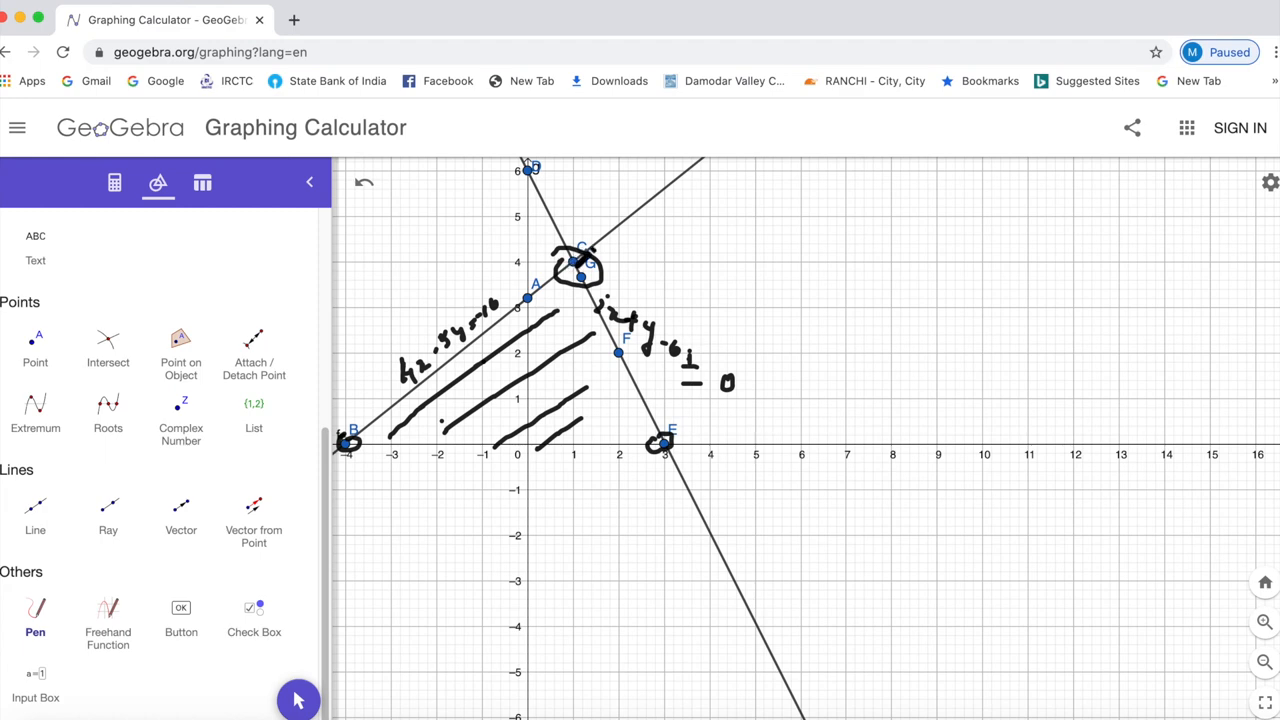
mouse_move(762, 280)
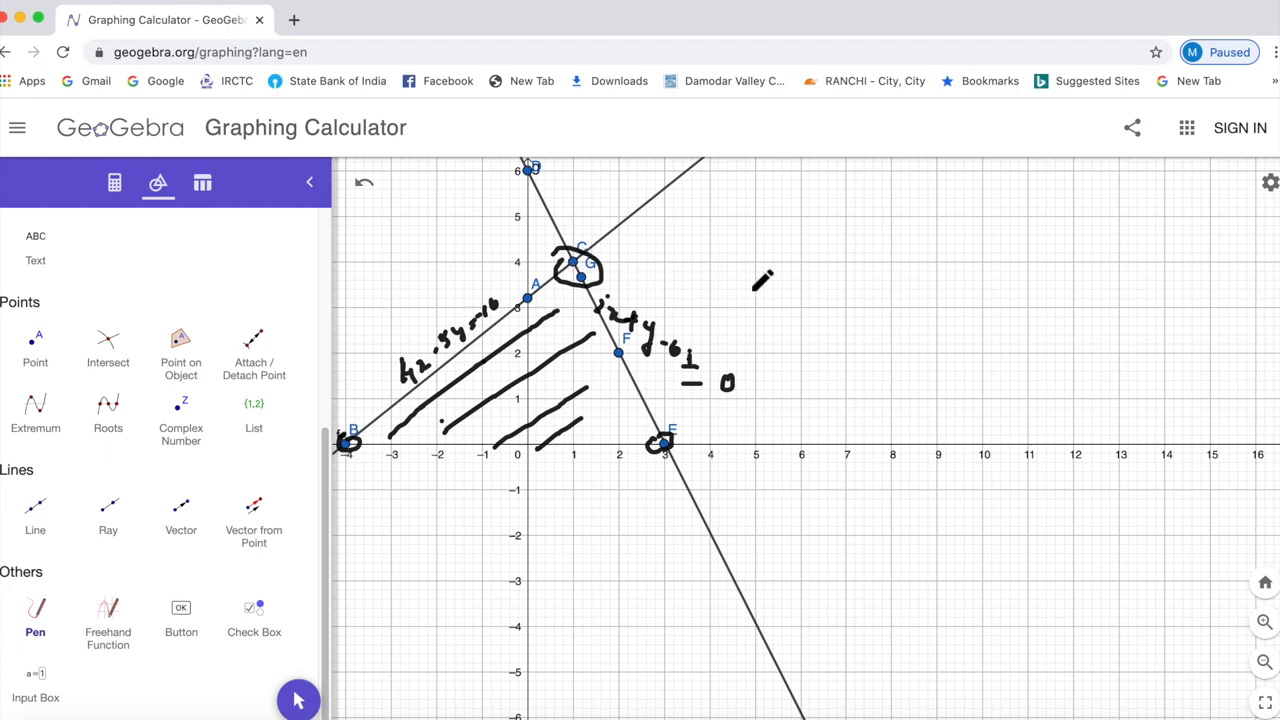